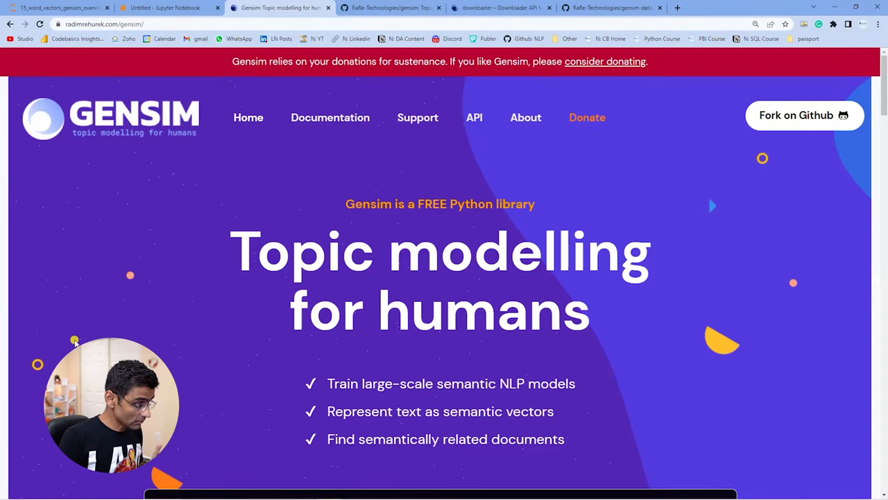
- Review the Gensim quick-install section, then switch to the untitled Jupyter notebook
scroll(down, 3)
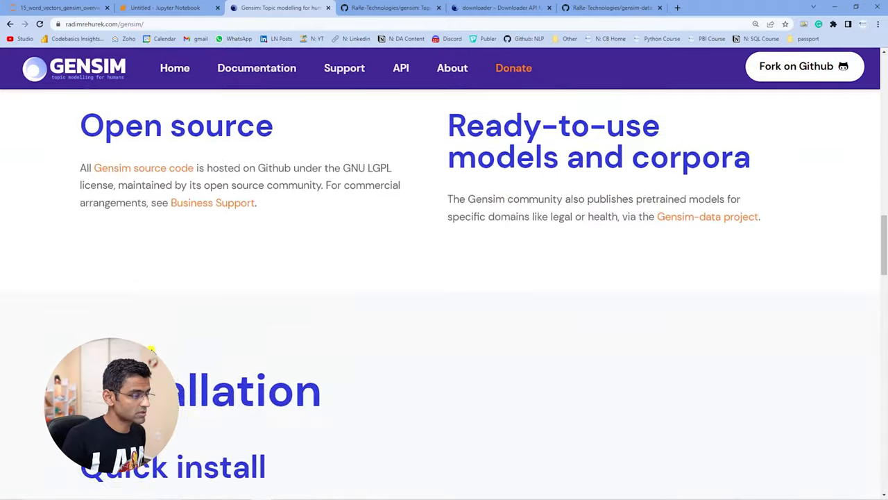
scroll(down, 3)
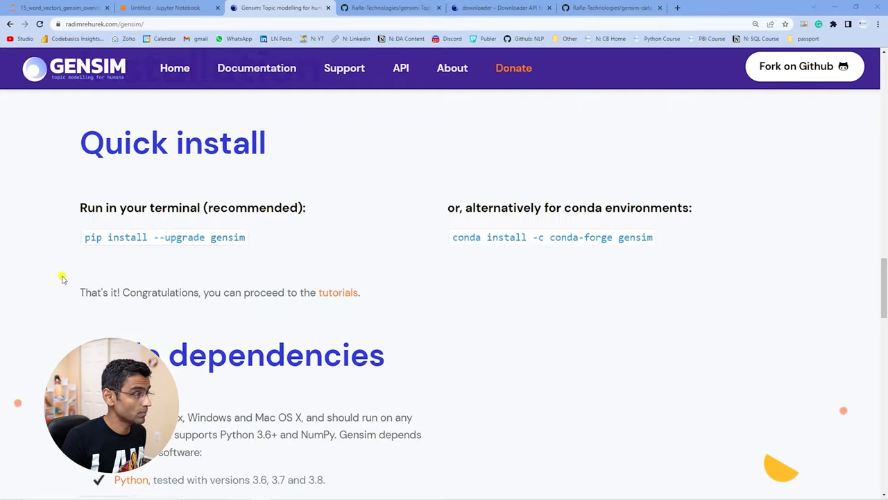
click(167, 7)
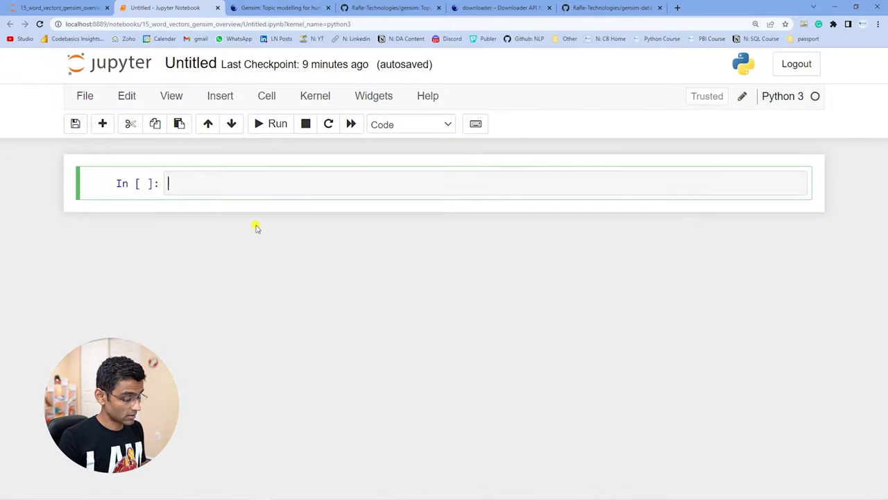
- In full screen, write the line import gensim.downloader as api in the first cell
key(f11)
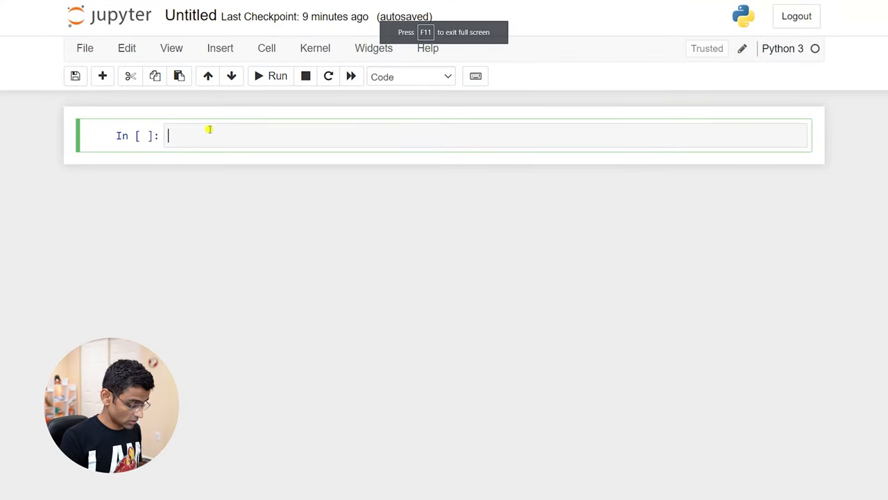
text(impr)
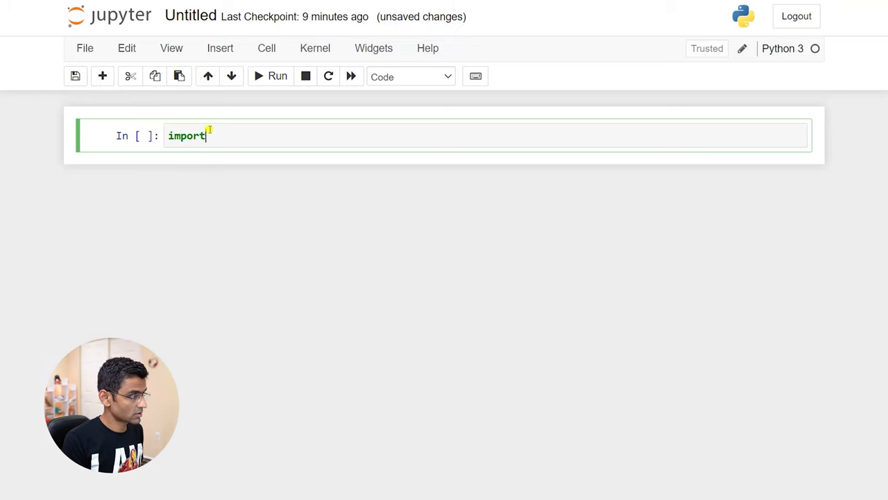
text(gensim.)
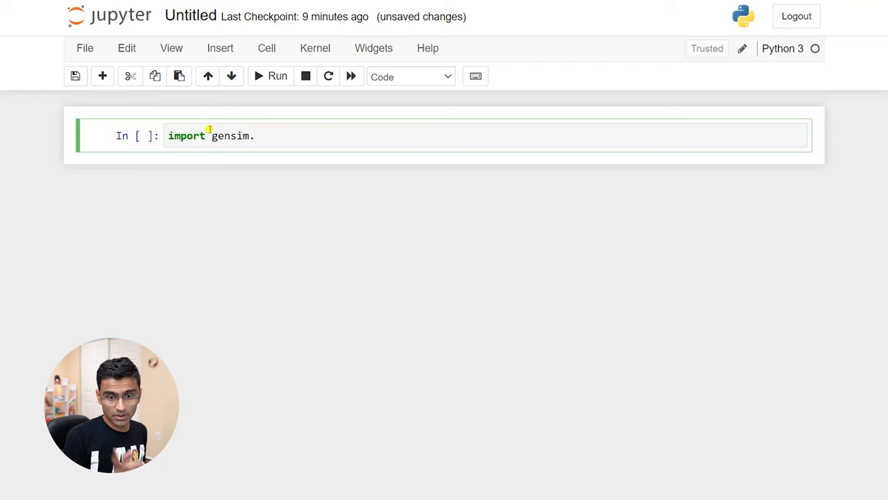
text(downlo)
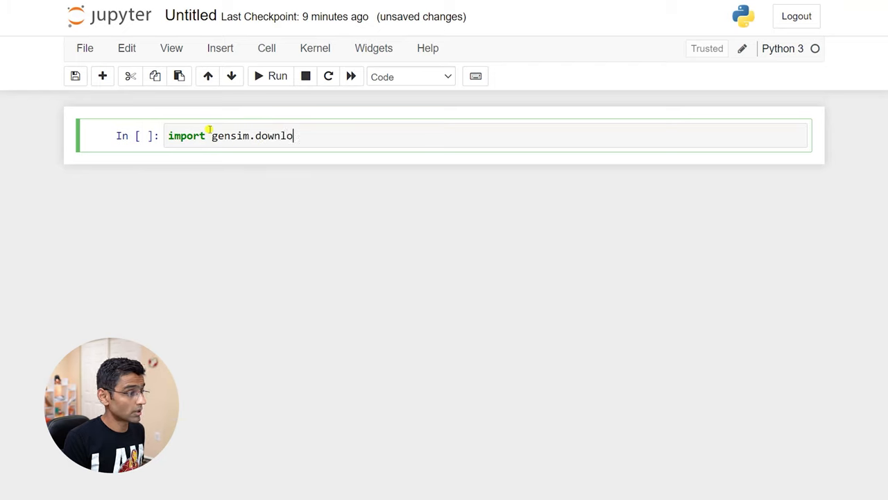
text(ader)
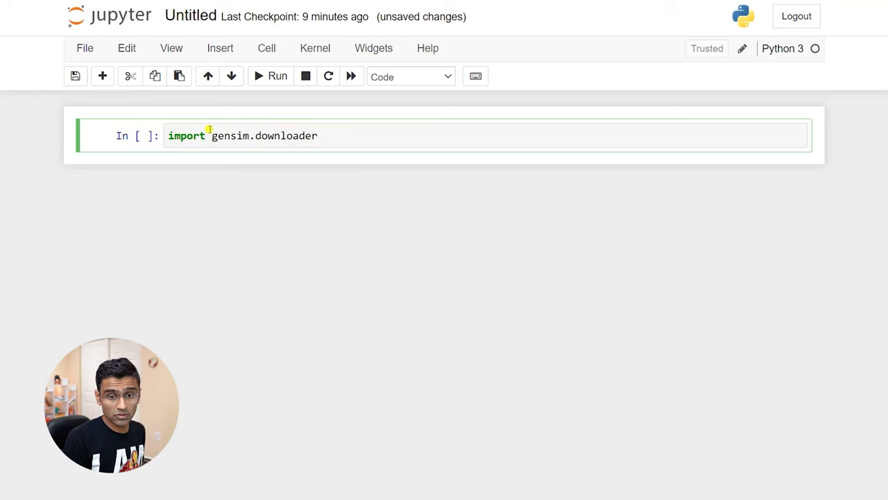
text(as api)
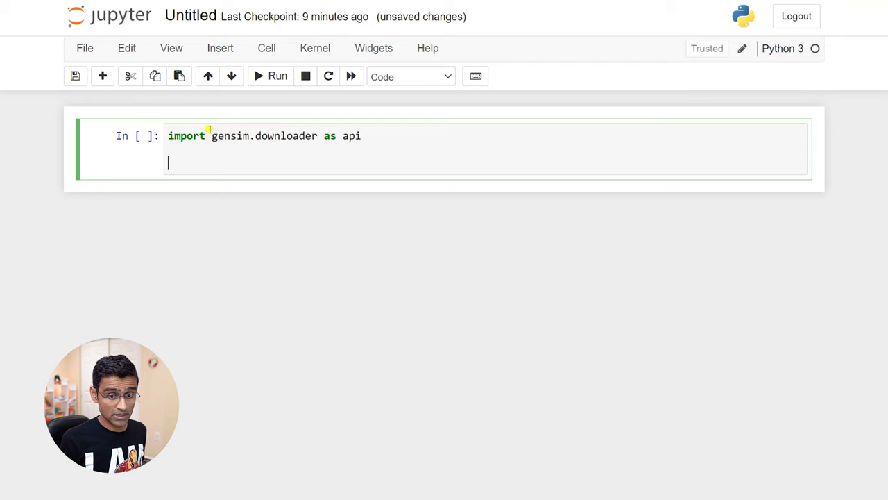
- Add wv = api.load("word2vec-google-news-300") and run the cell to load the model
text(api.lo)
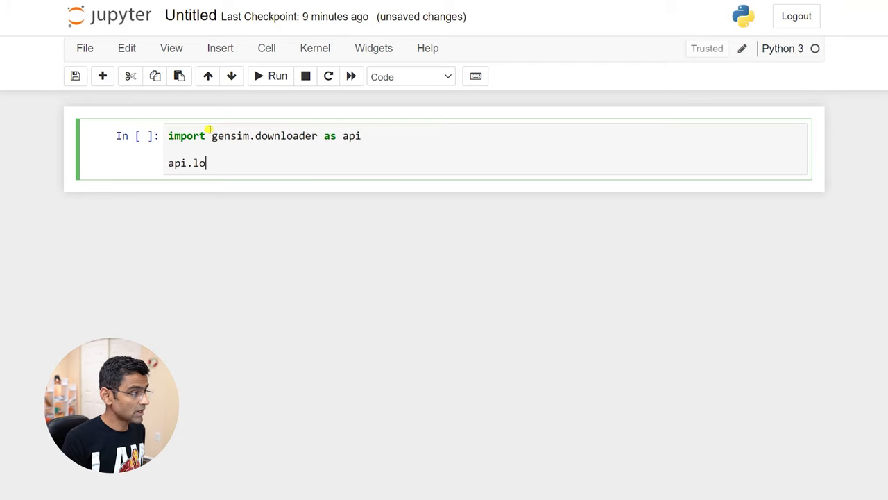
text(ad(""))
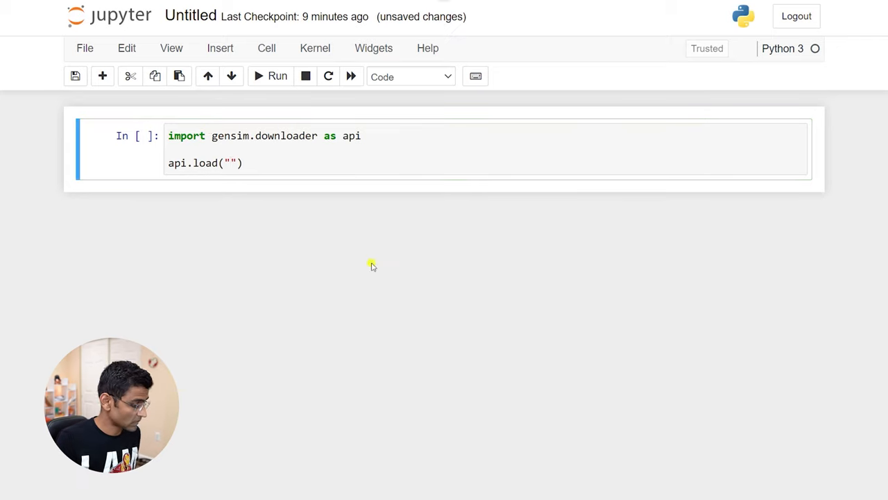
text(word2vec-google-news-300)
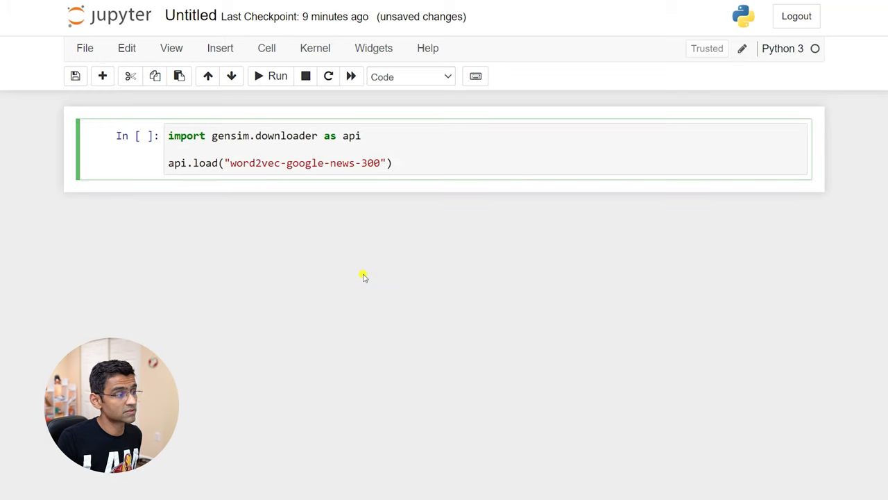
click(380, 162)
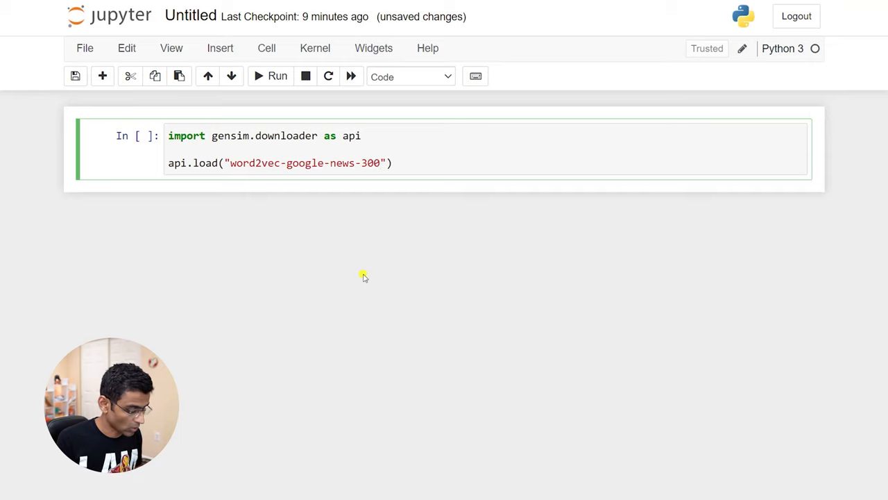
text(wv =)
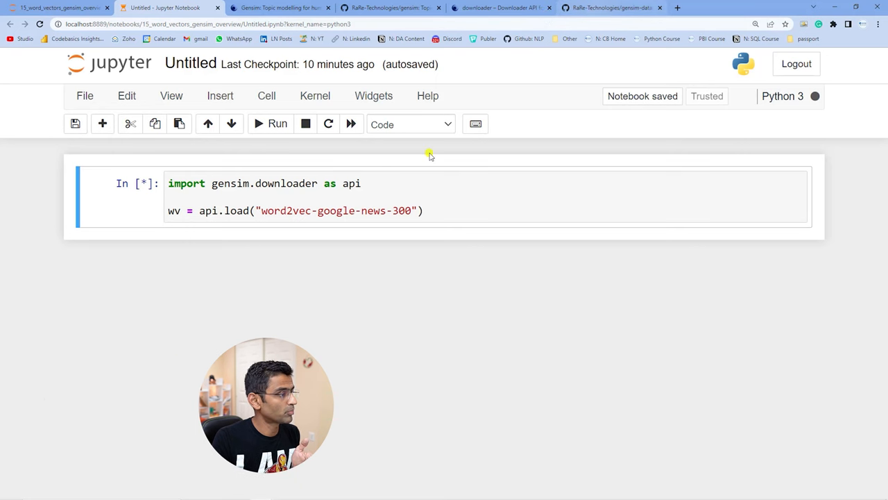
- Show the gensim-data models table, highlighting word2vec's 1662 MB size and Google News dataset
click(610, 8)
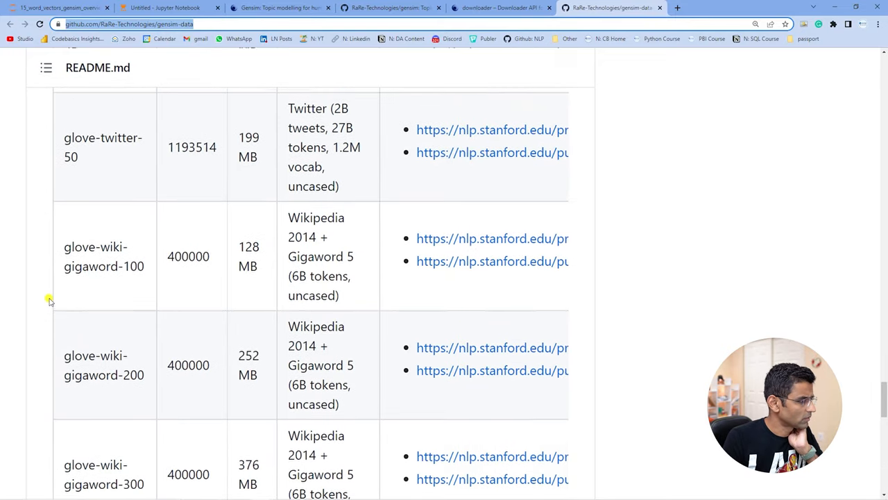
scroll(down, 3)
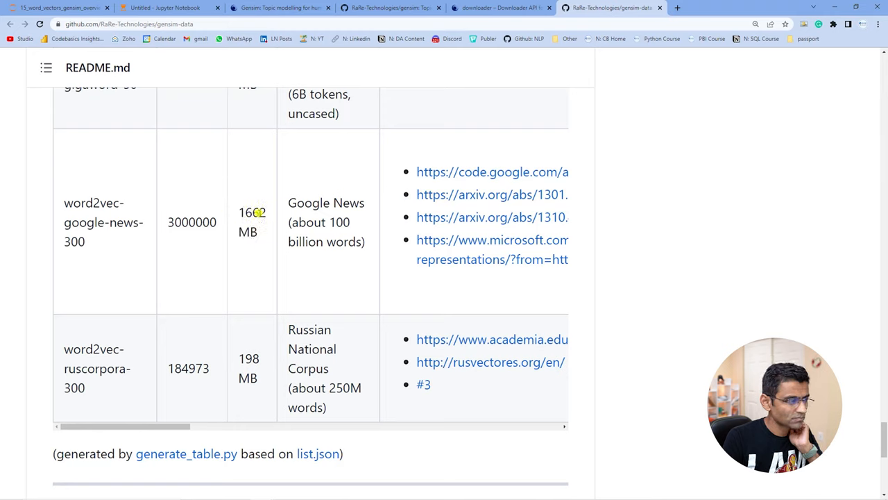
double_click(252, 222)
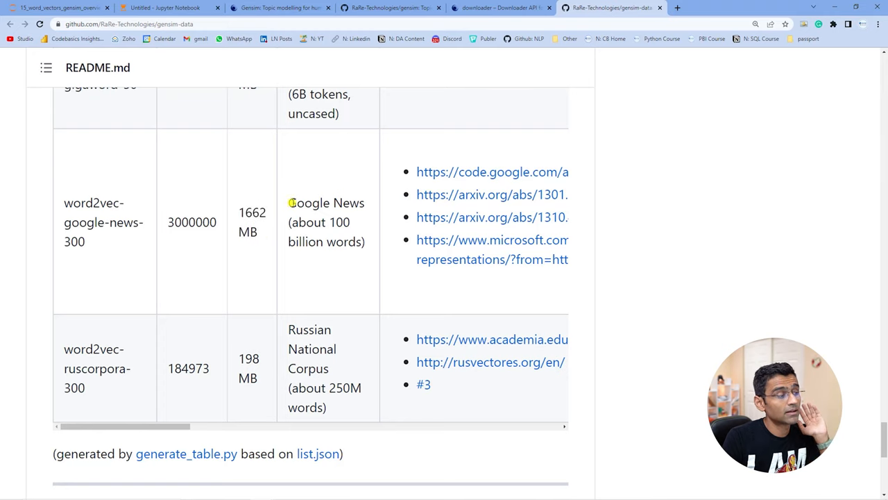
double_click(340, 222)
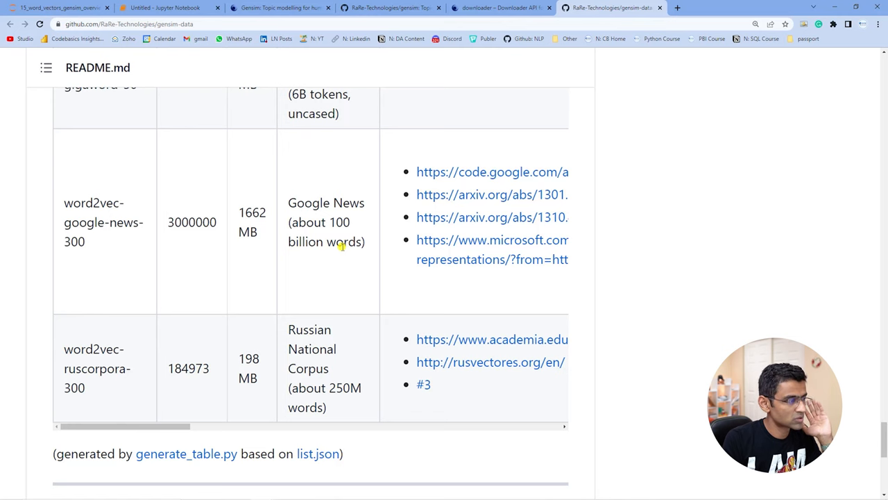
- Highlight the 3000000 vector count and glove-twitter-50's vector count in the table
scroll(up, 3)
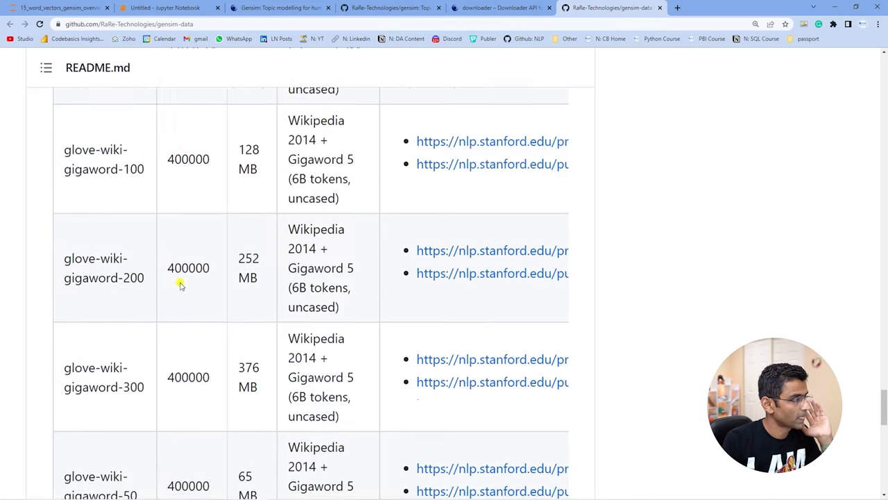
scroll(down, 3)
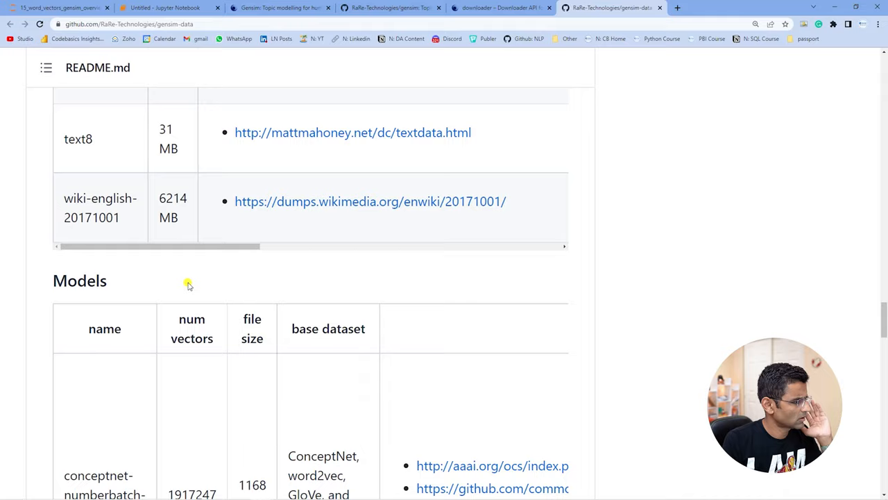
scroll(down, 3)
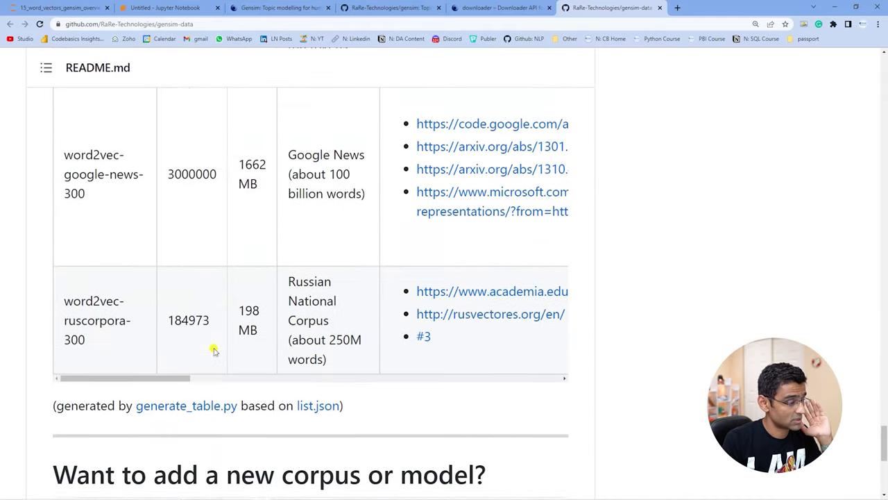
scroll(up, 3)
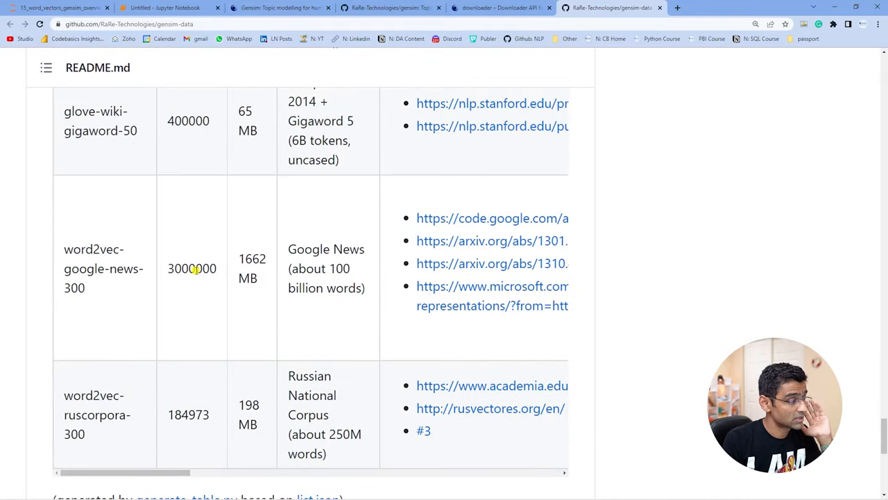
double_click(193, 268)
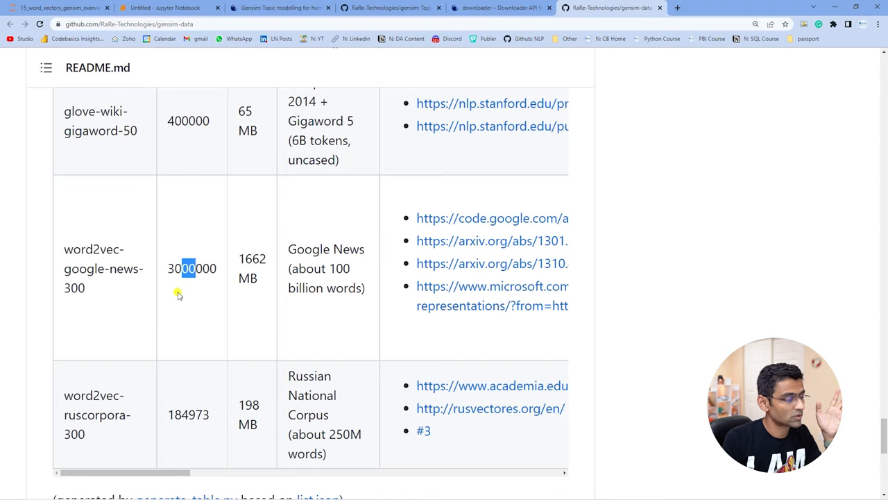
mouse_move(206, 291)
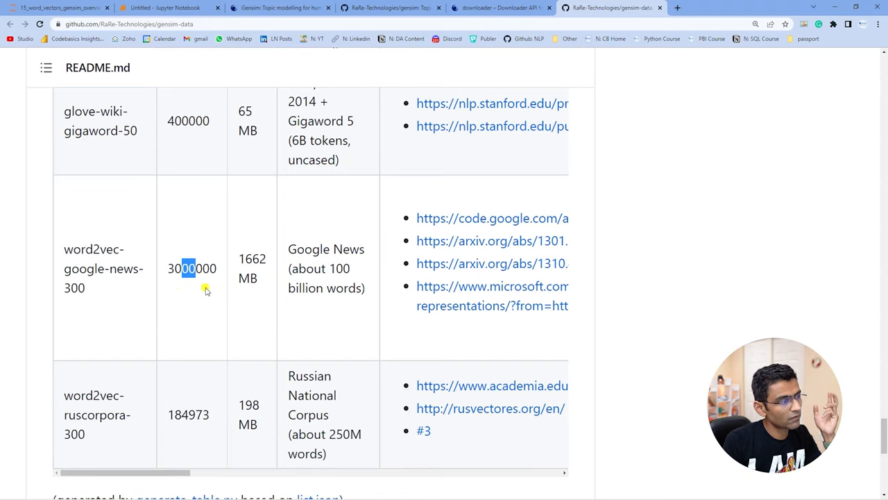
scroll(up, 3)
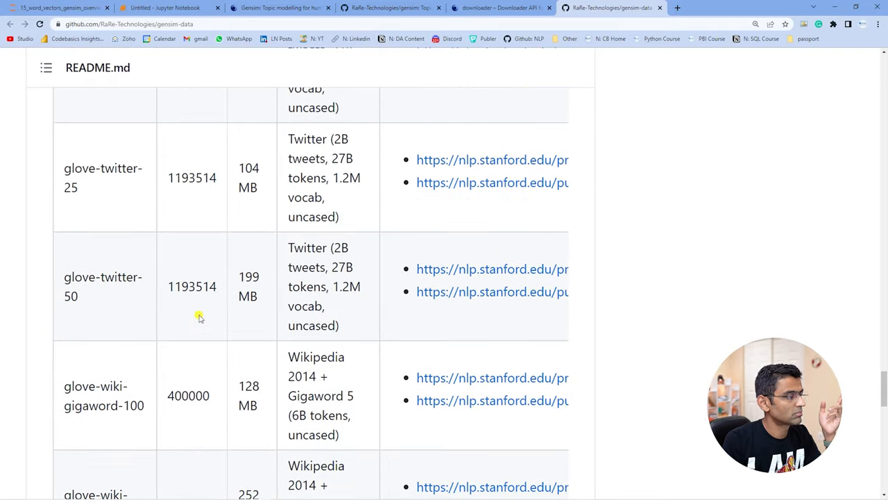
mouse_move(108, 277)
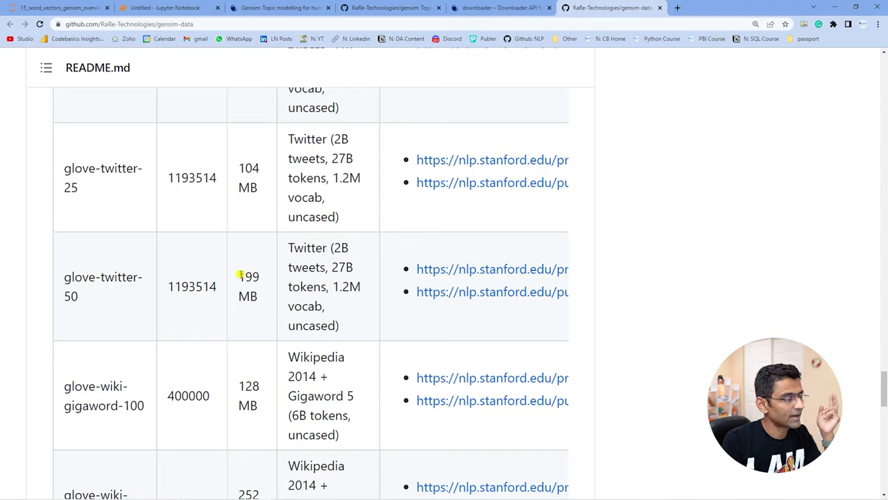
mouse_move(267, 295)
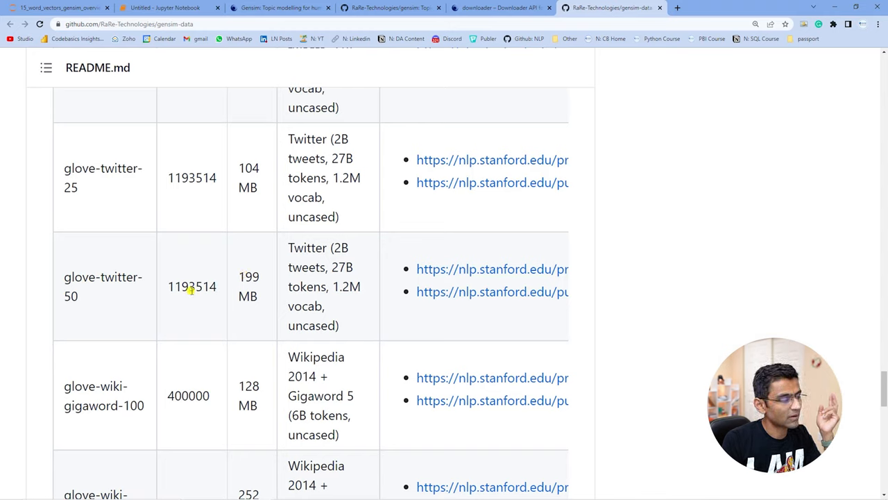
double_click(183, 286)
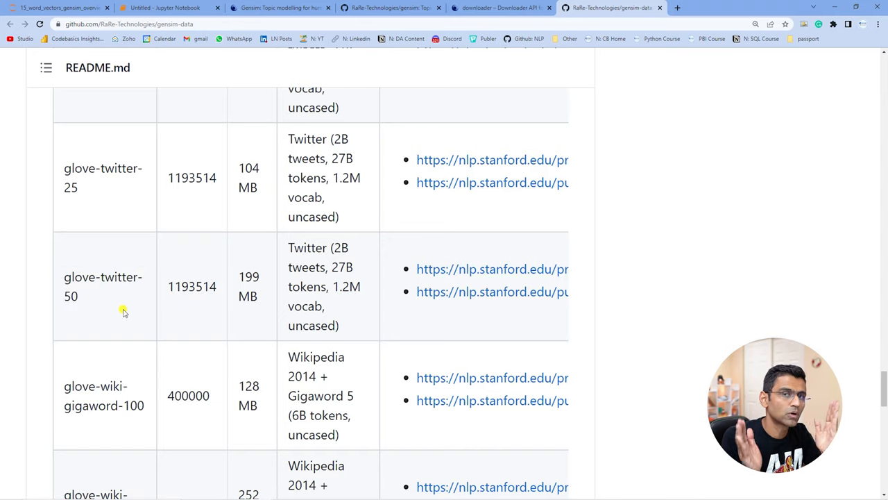
mouse_move(234, 250)
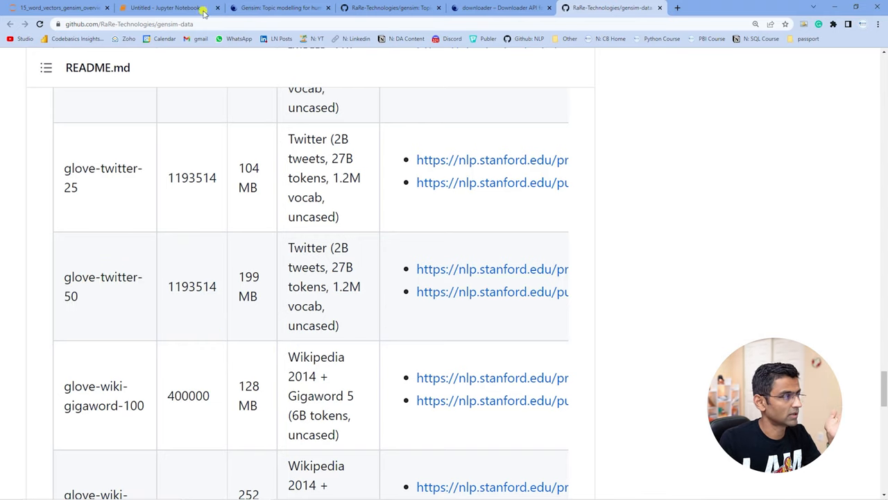
- Back in the notebook, write wv.similarity(w1="great", w2="good") giving 0.729151
click(166, 8)
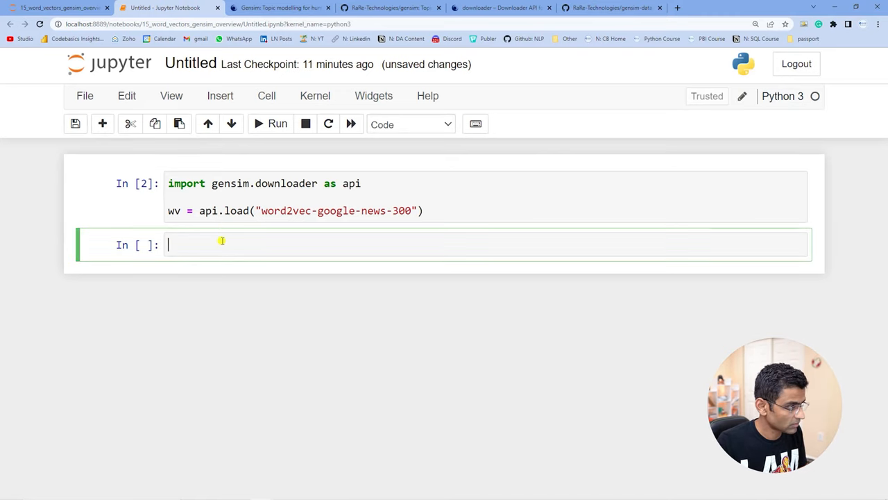
key(F11)
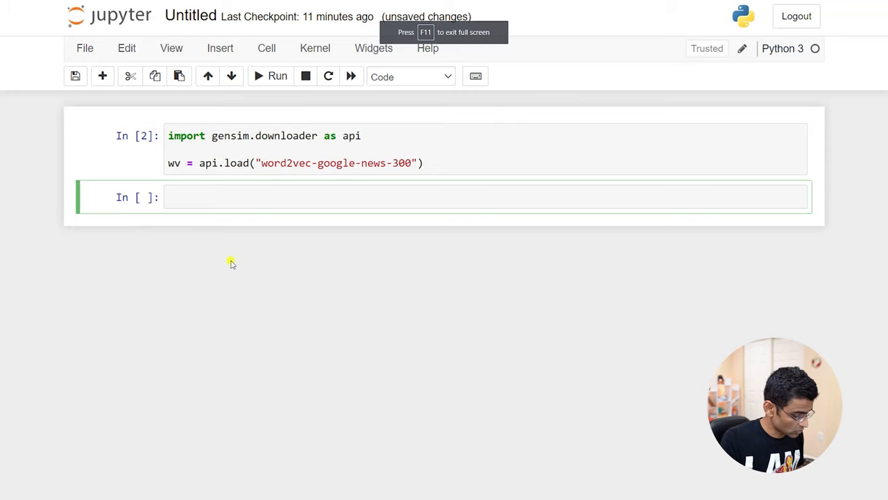
text(wv.simil)
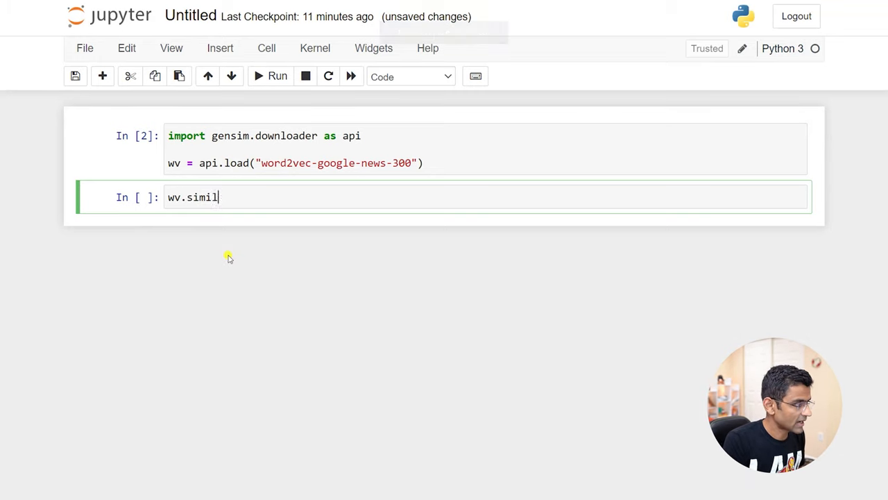
text(arit)
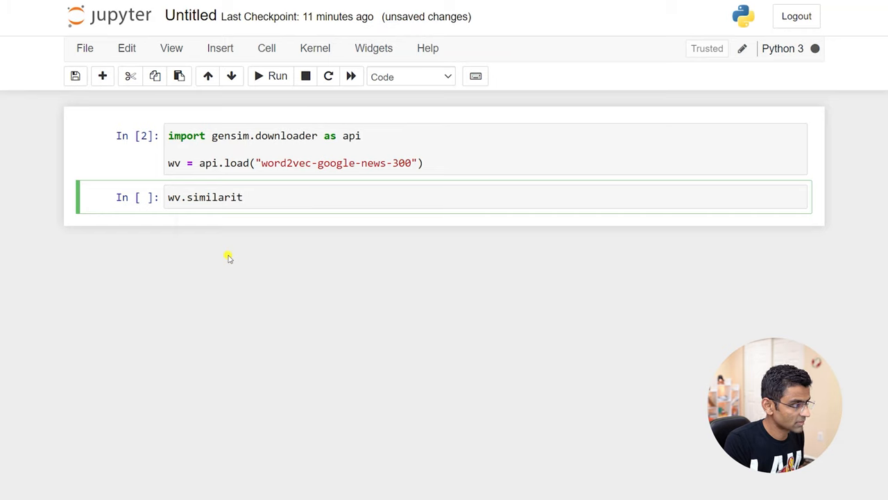
text(y)
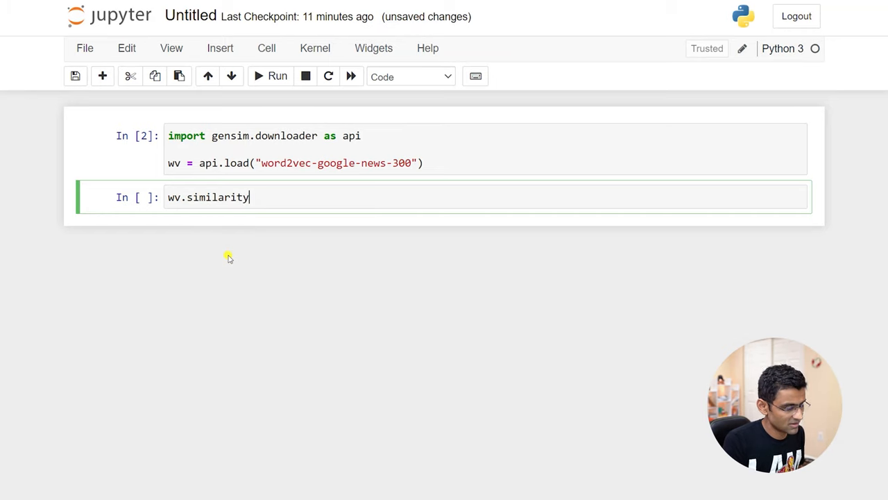
text(())
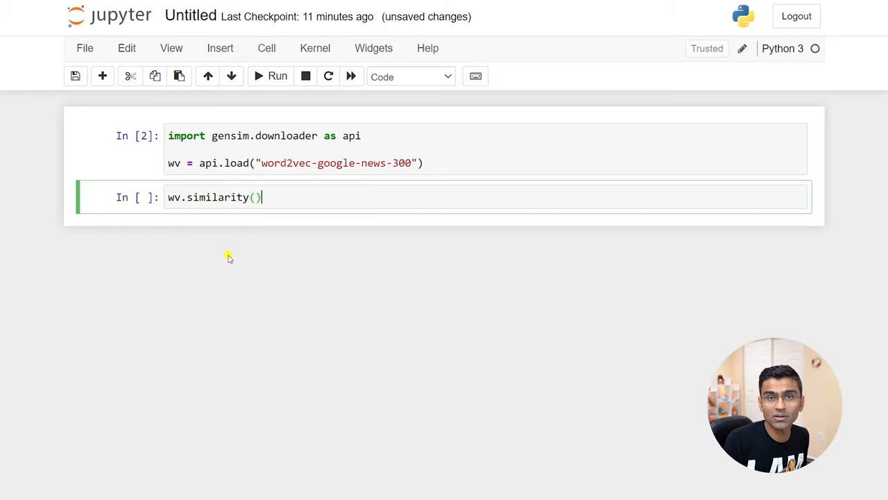
text(w1=)
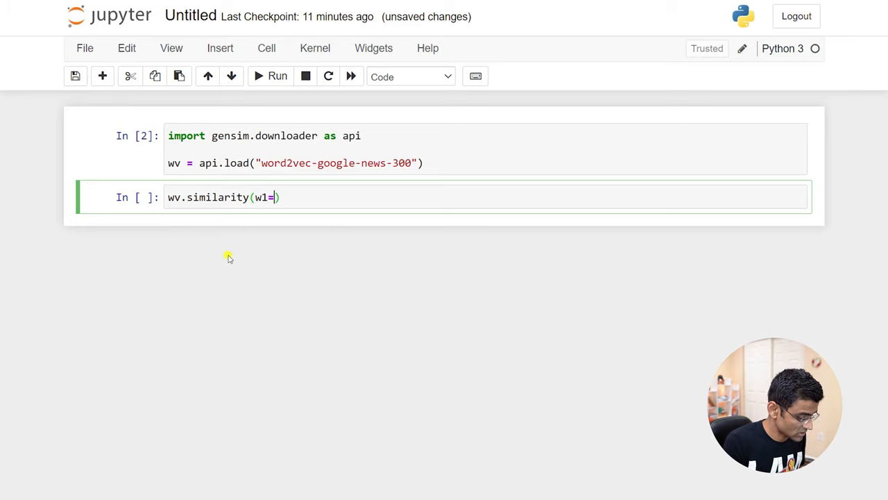
text("gre")
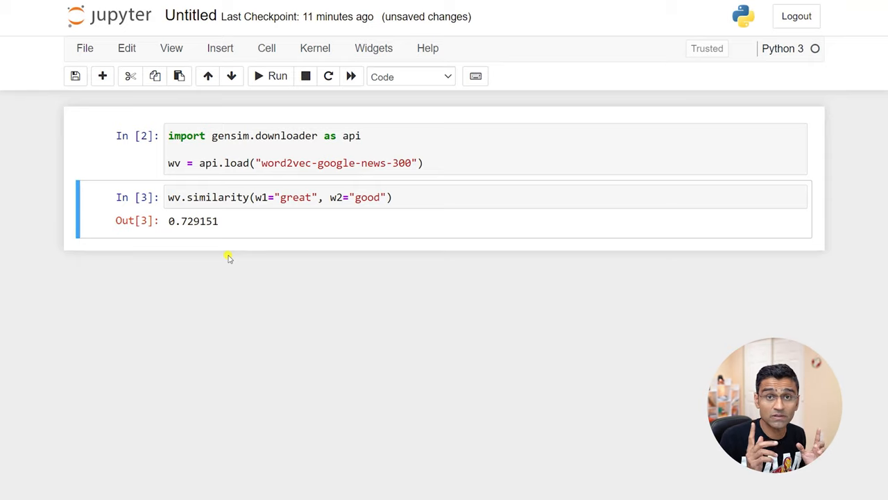
- Rerun similarity for great/well (0.4098271) and add a profit/gain cell (0.28772825)
click(359, 197)
text(reat)
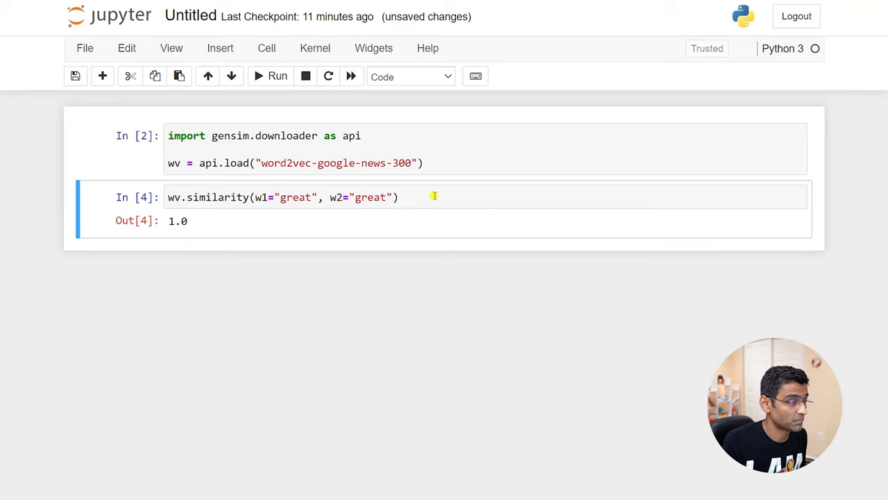
text(good)
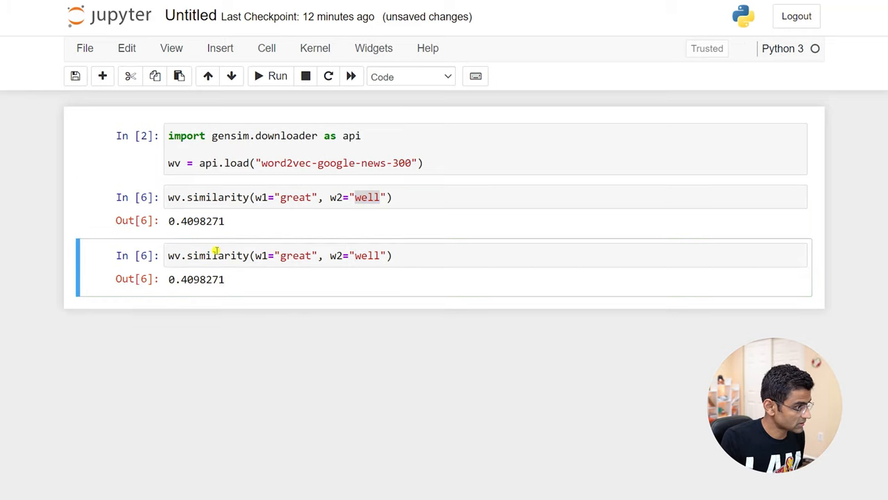
text(profi)
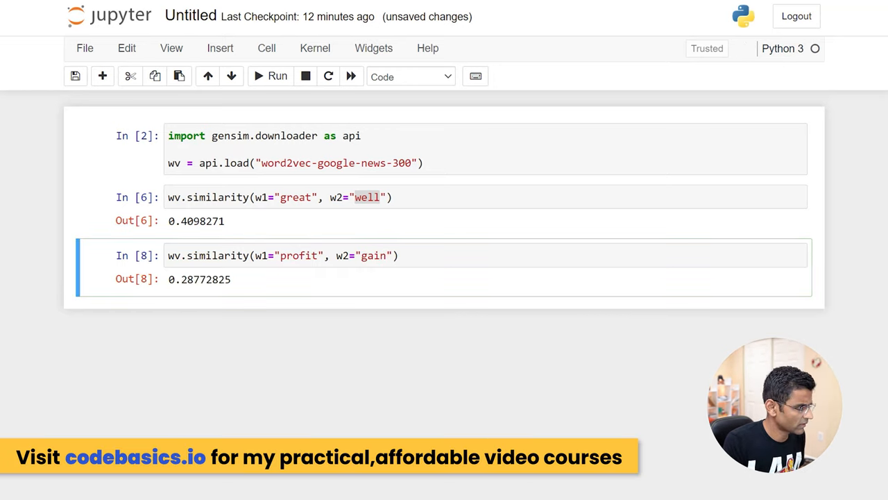
click(432, 255)
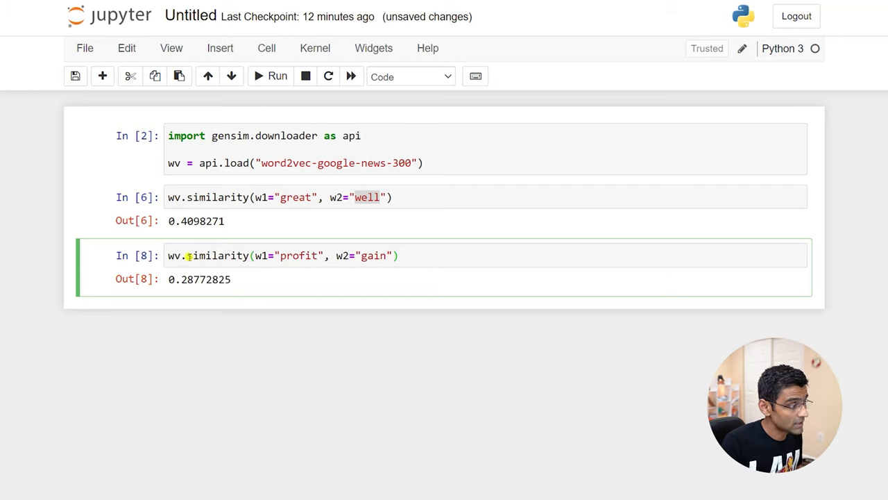
- Run wv.most_similar("good"), highlighting good and the result bad, with an empty cell below
text(wv.mo)
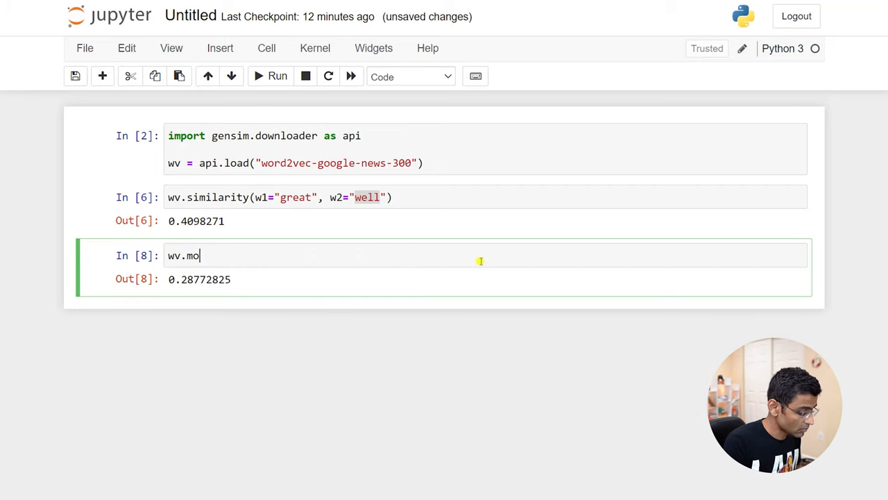
text(st_simi)
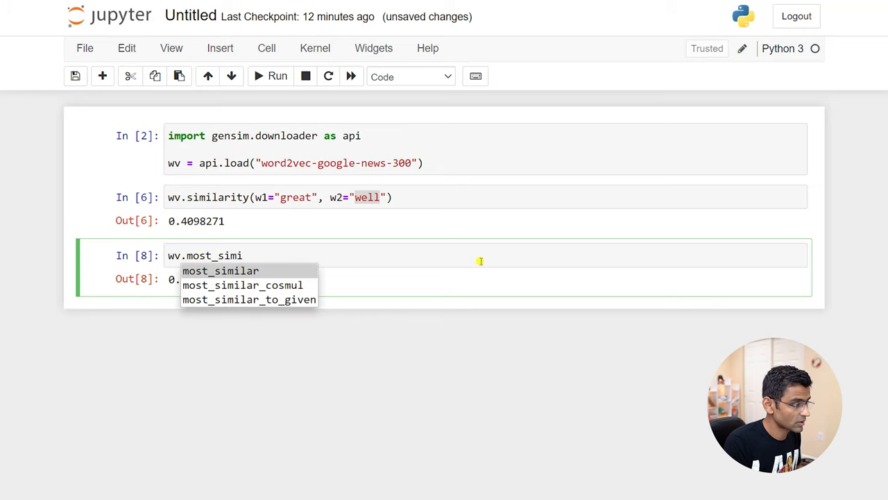
click(220, 271)
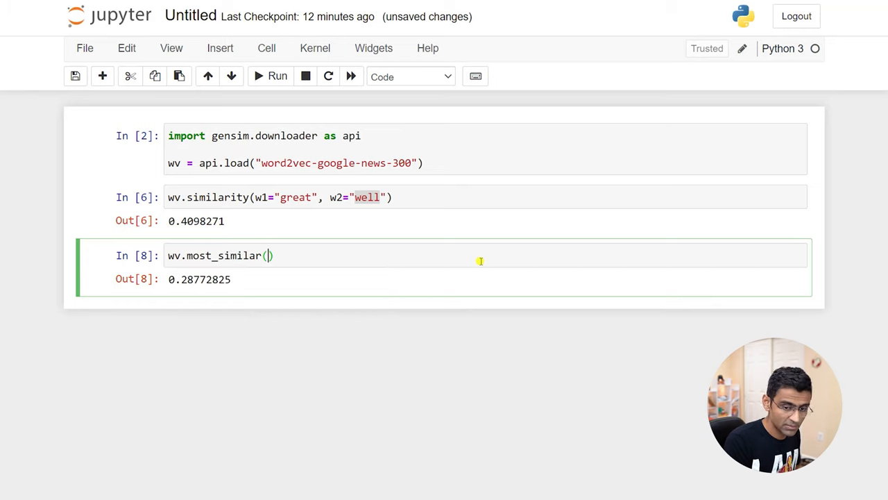
text("good)
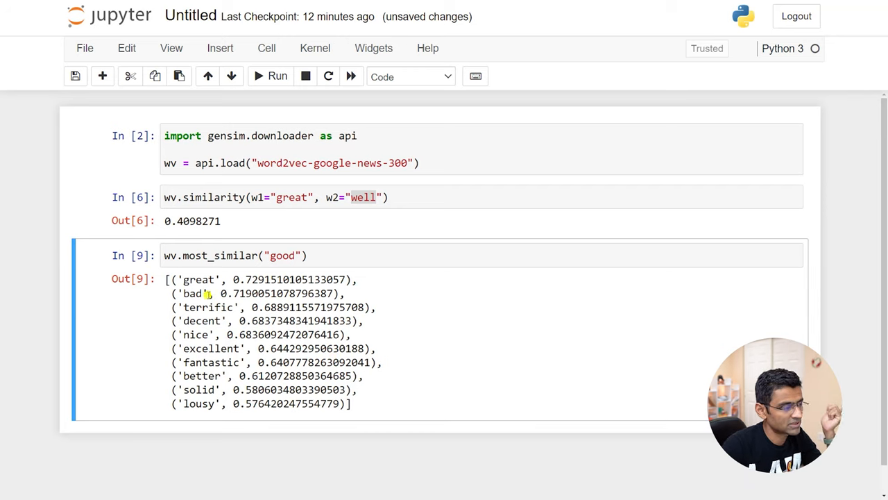
double_click(282, 256)
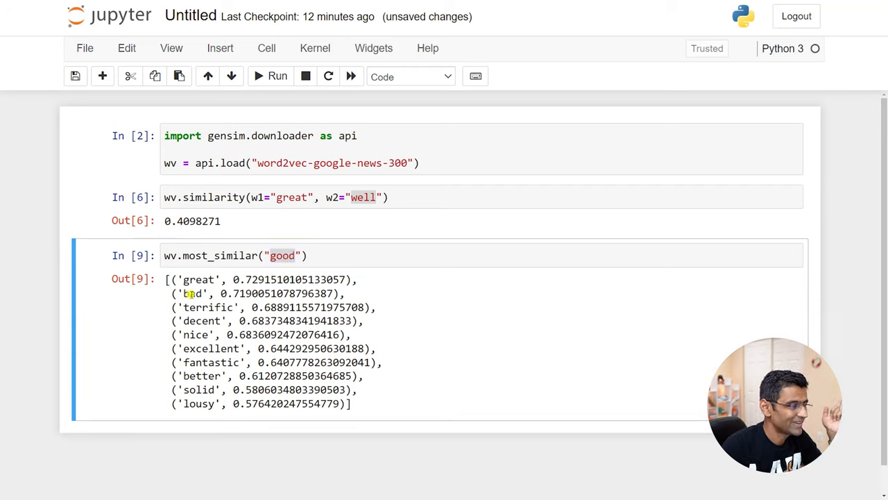
double_click(192, 292)
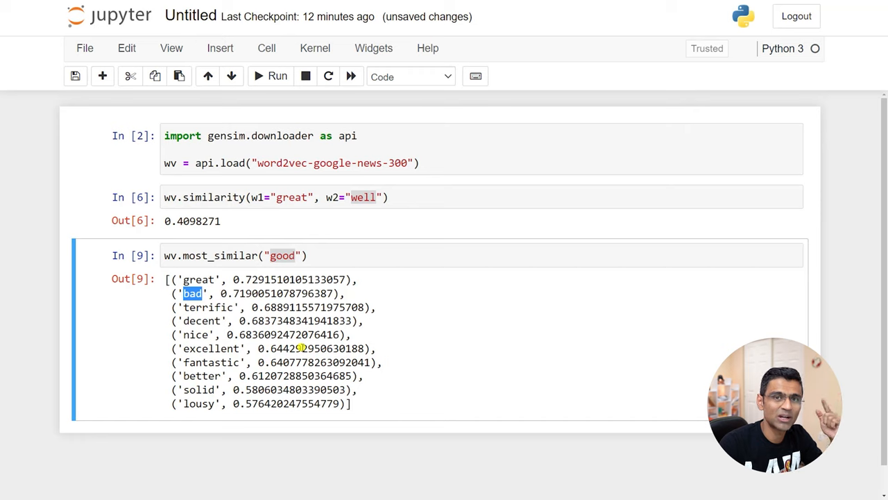
mouse_move(232, 255)
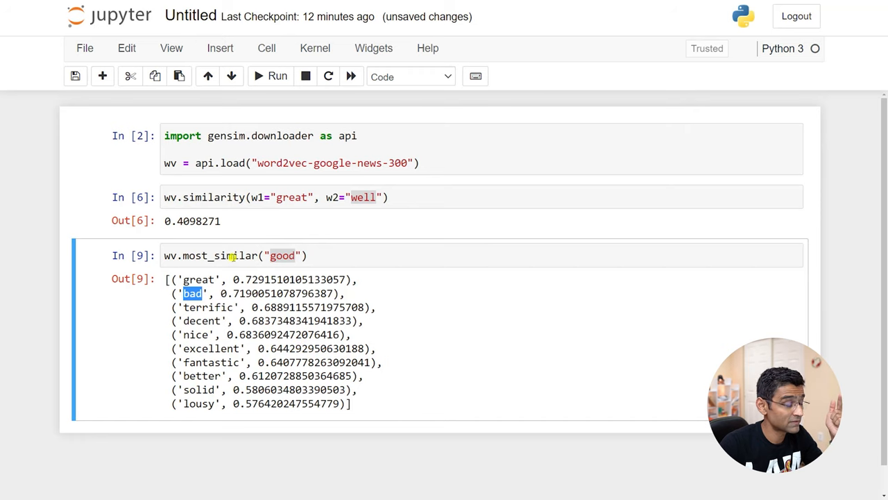
click(240, 255)
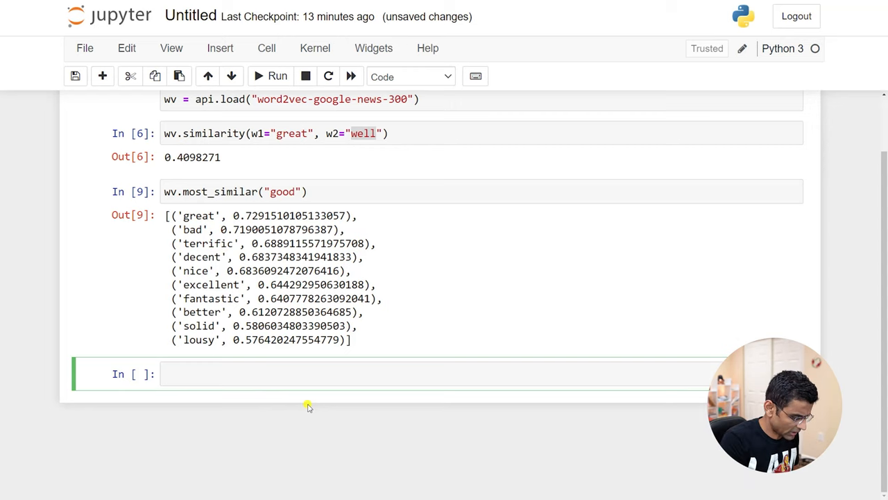
text(I was f)
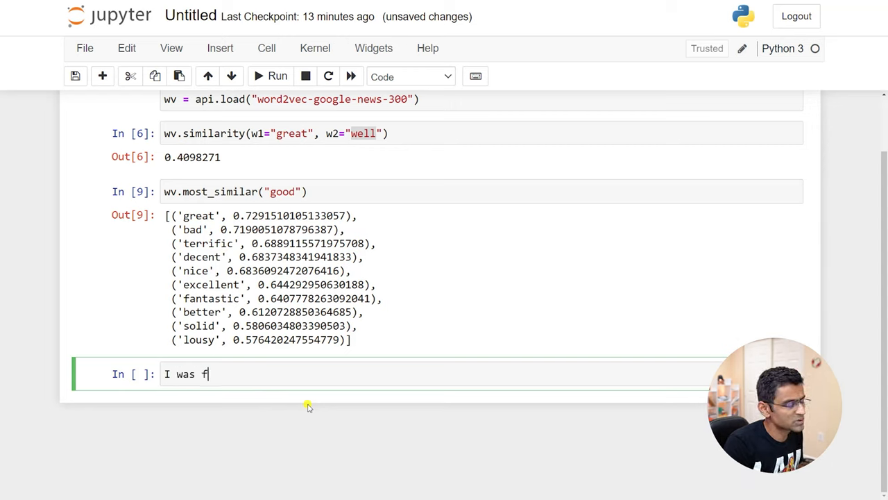
text(eeling good as it was a holidy)
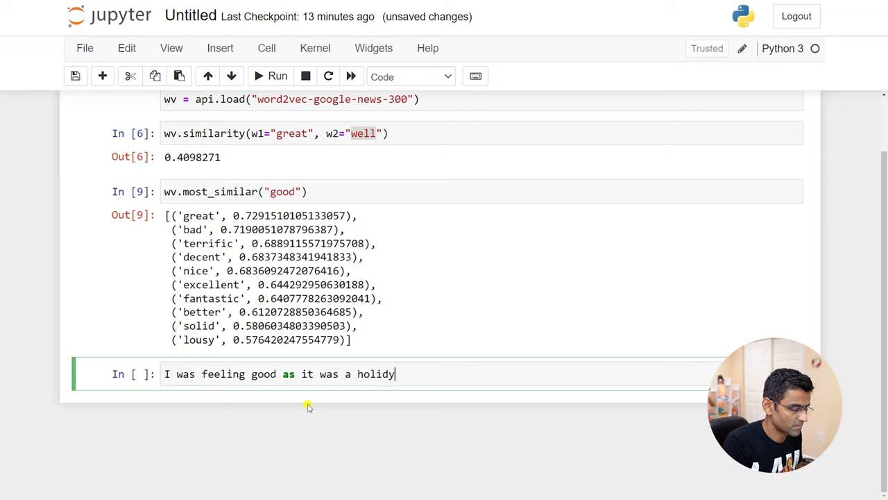
text(a...)
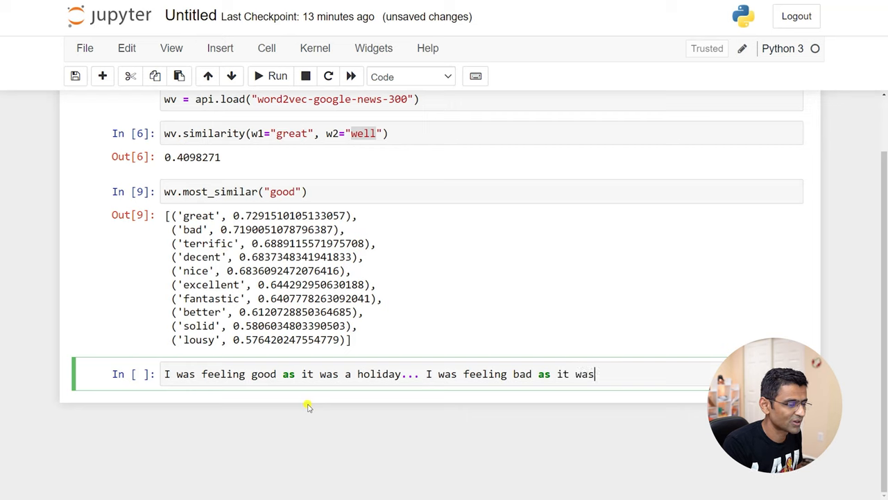
text(a Monday)
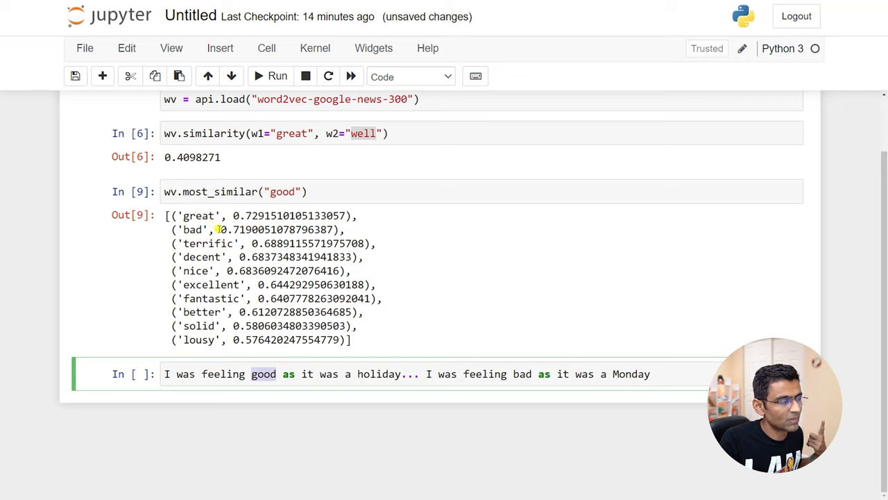
double_click(255, 229)
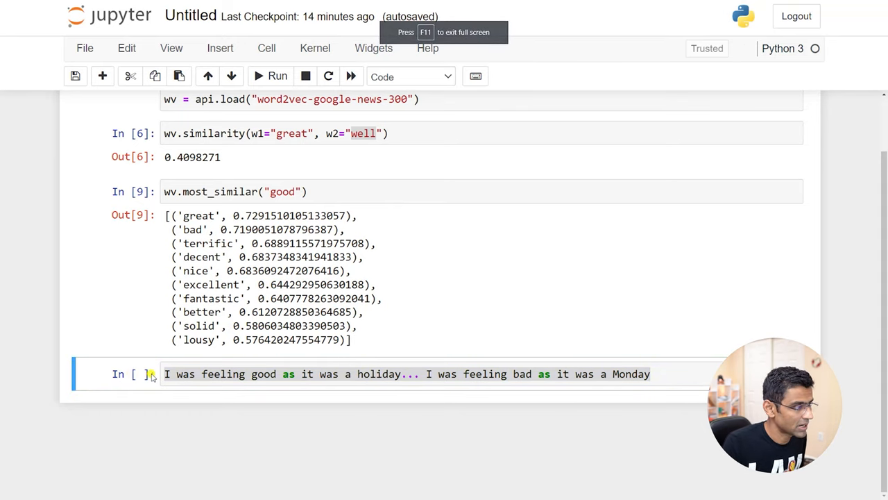
click(696, 373)
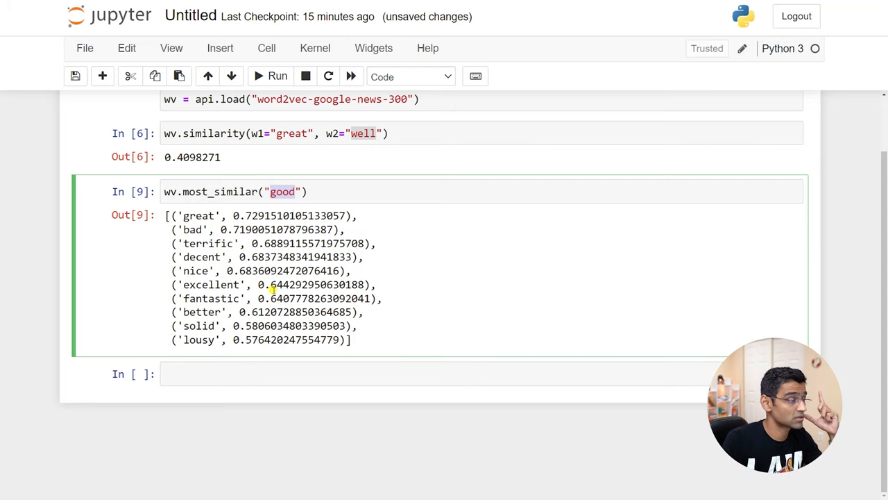
- Rerun most_similar for dog and then cat, highlighting dog among cat's neighbours
double_click(199, 215)
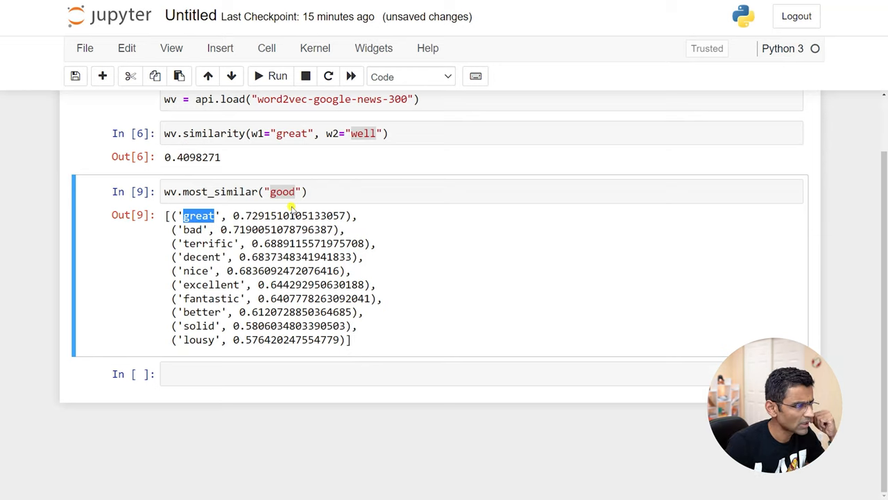
text(dog)
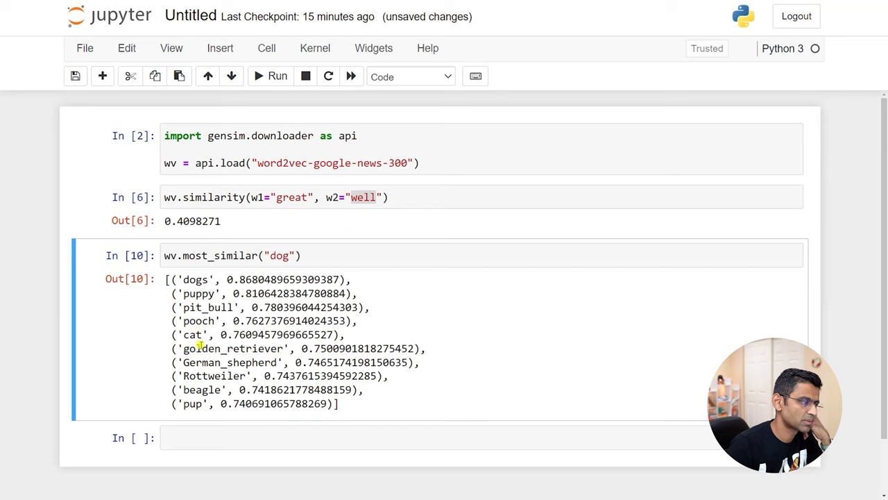
double_click(233, 348)
text(cat)
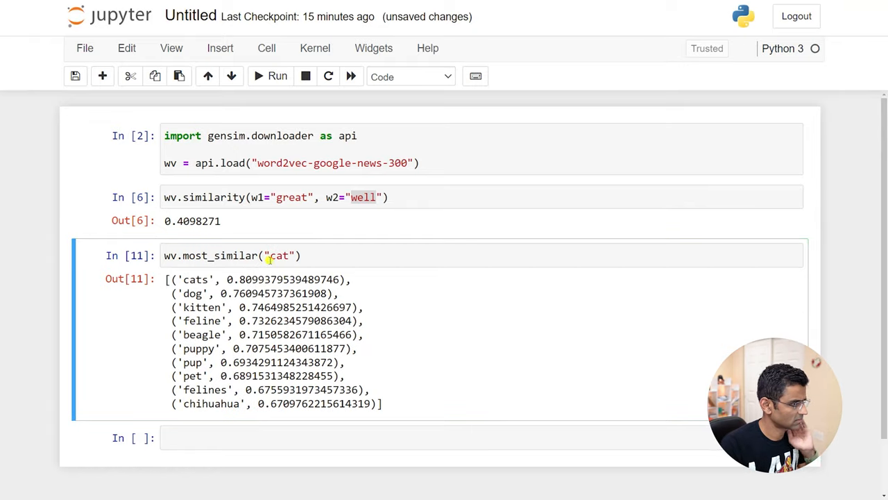
double_click(193, 293)
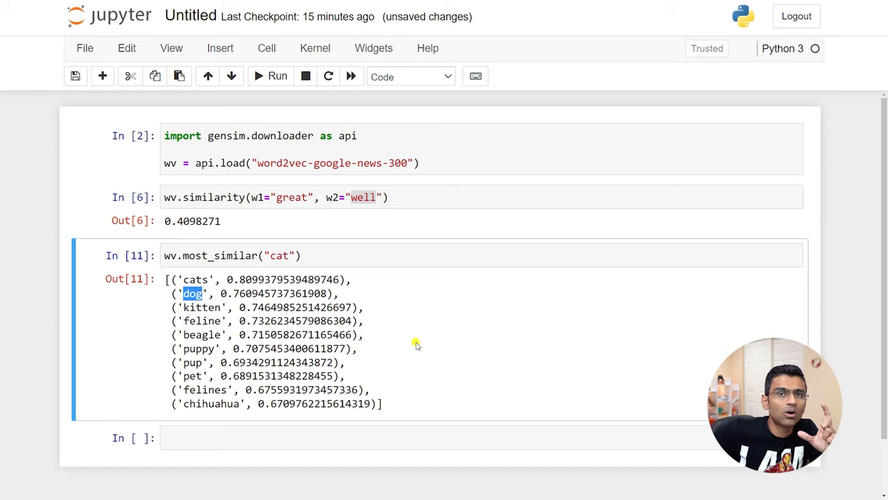
click(462, 438)
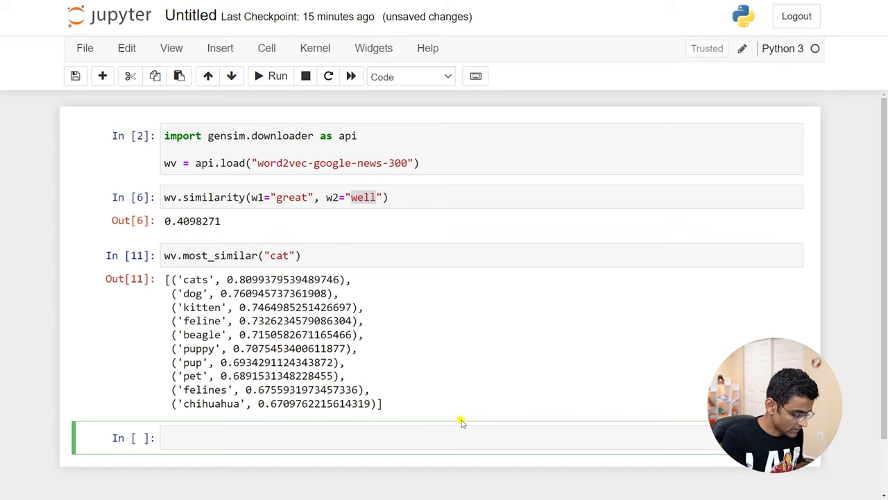
- Write 'I love my cat .. I love my dog' in the bottom cell, then start typing over it
text(I love my ca)
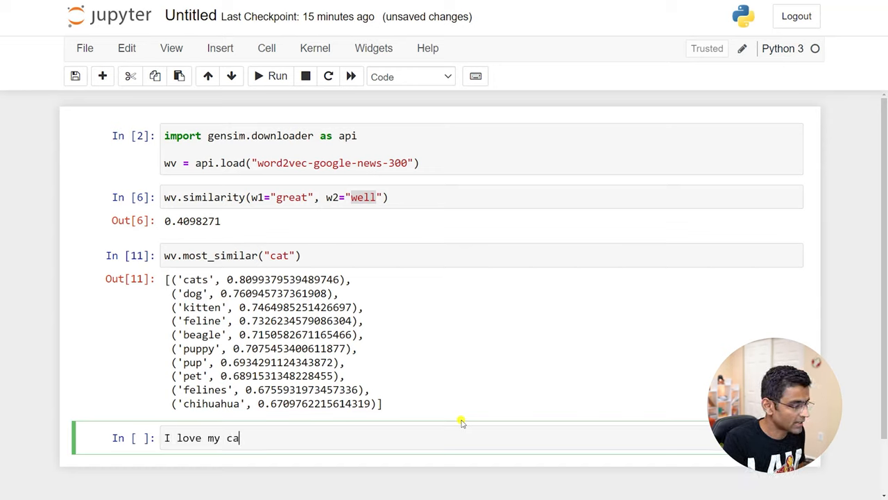
text(t .. I love my dog)
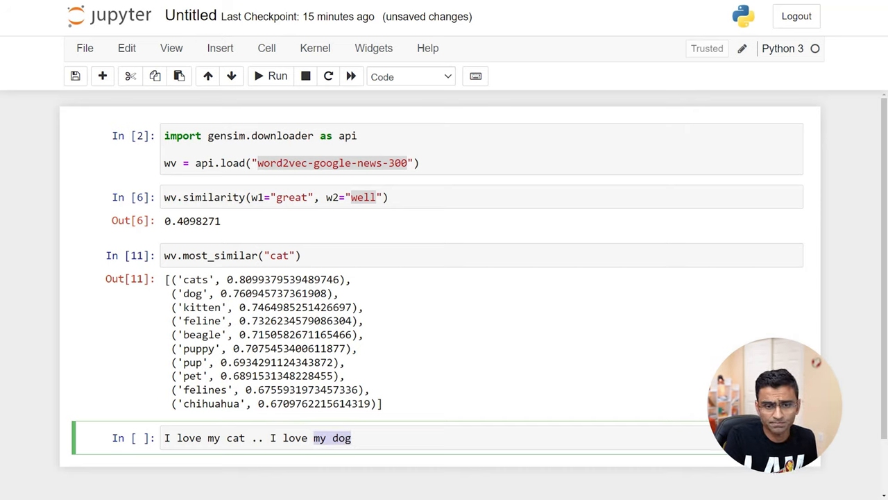
scroll(down, 3)
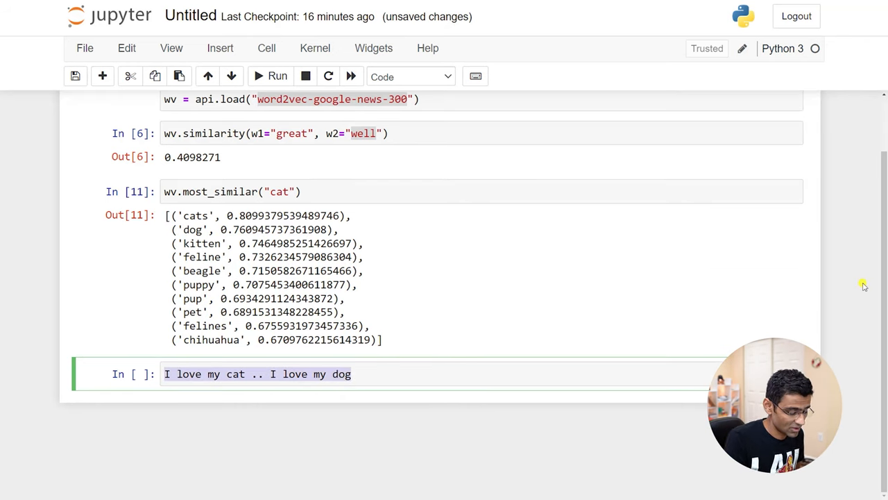
text(K)
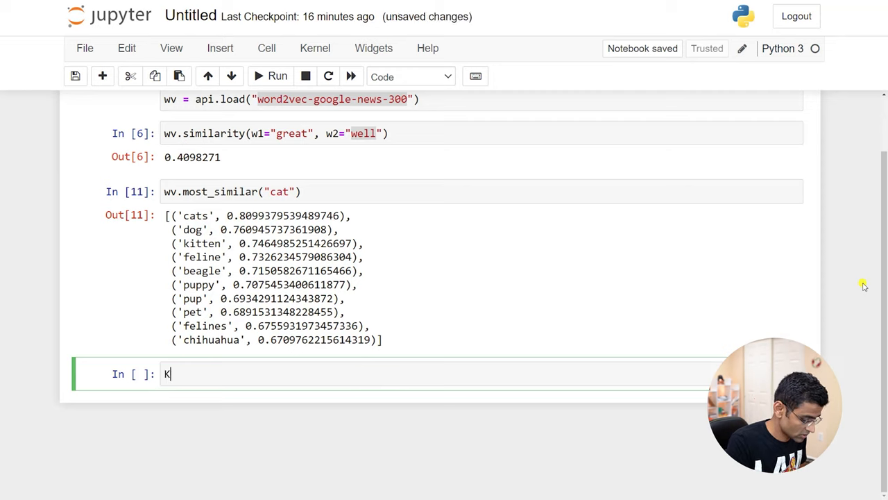
- Write King - woman + man = Queen, correcting the result word from King to Queen
text(ing - woman + man)
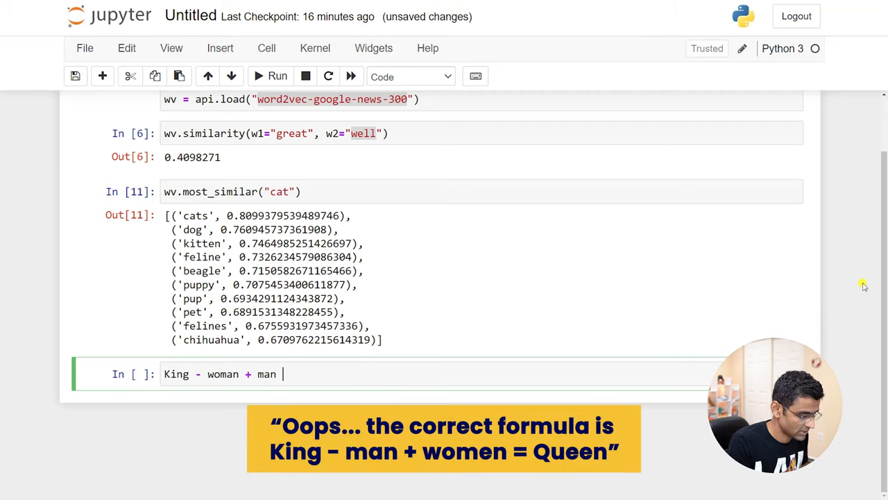
text(= King)
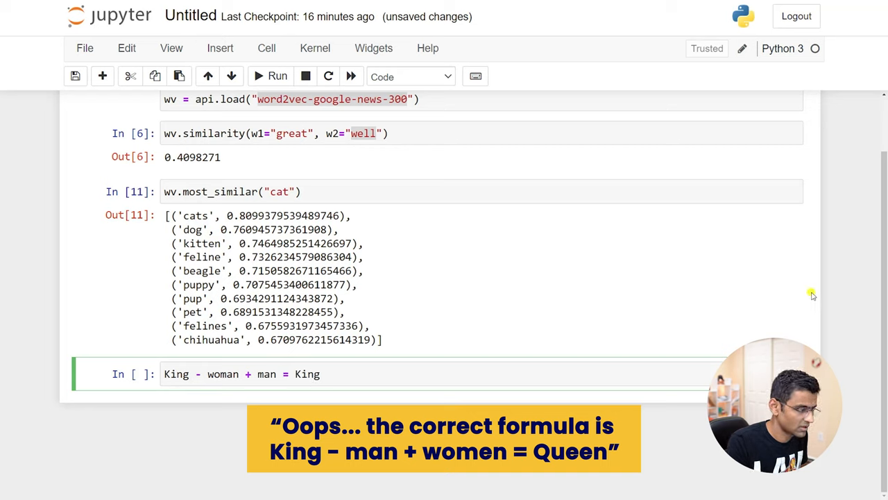
double_click(307, 374)
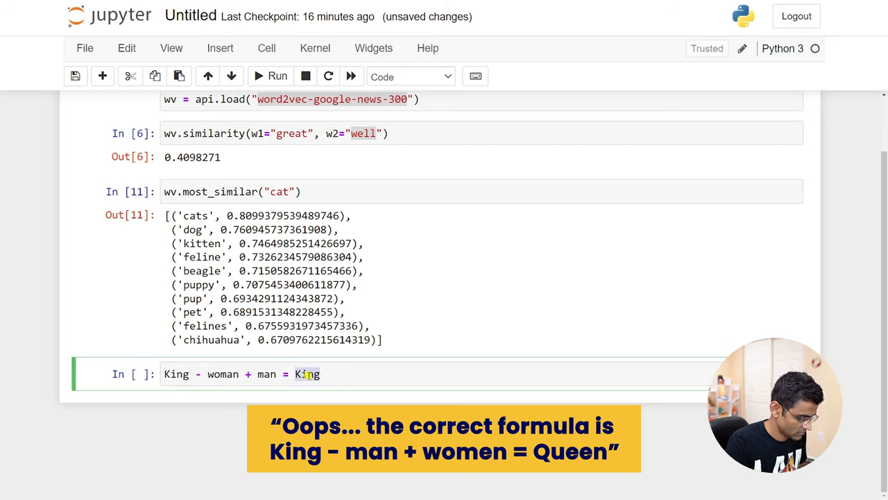
text(Queen)
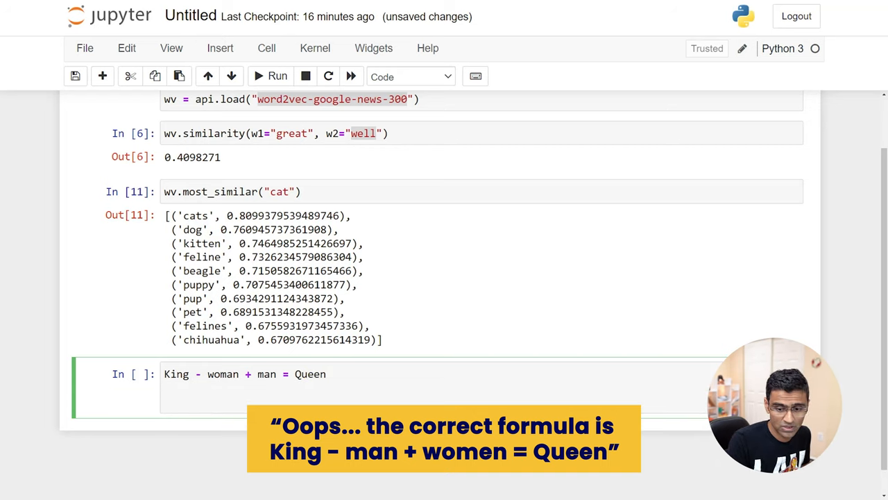
- Add France - Paris + Berlin = Germany and highlight its terms while explaining
text(France - Paris + Berl)
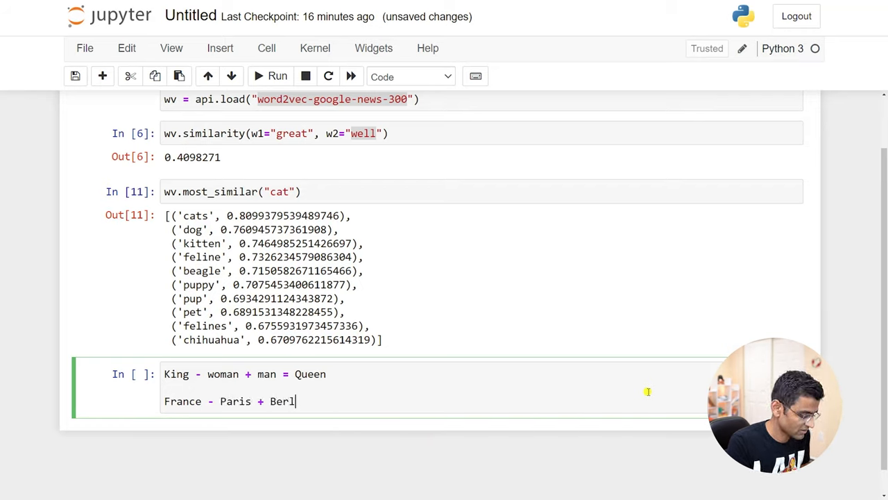
text(in =)
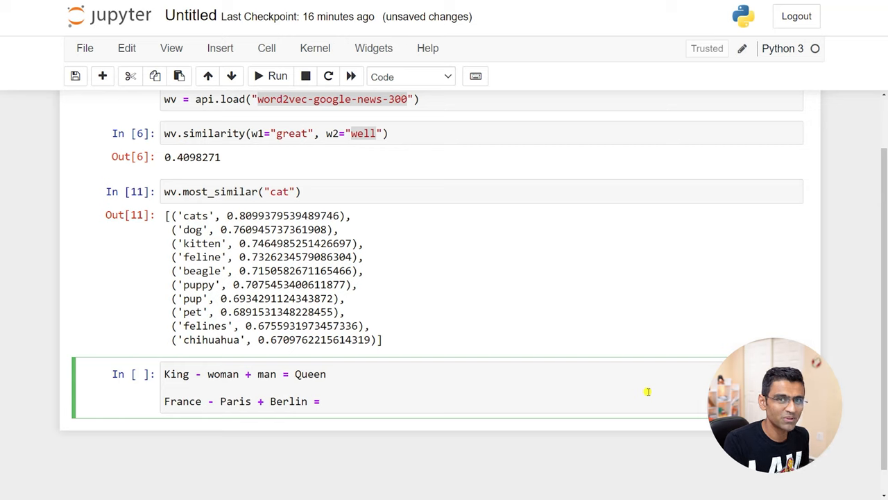
text(Germany)
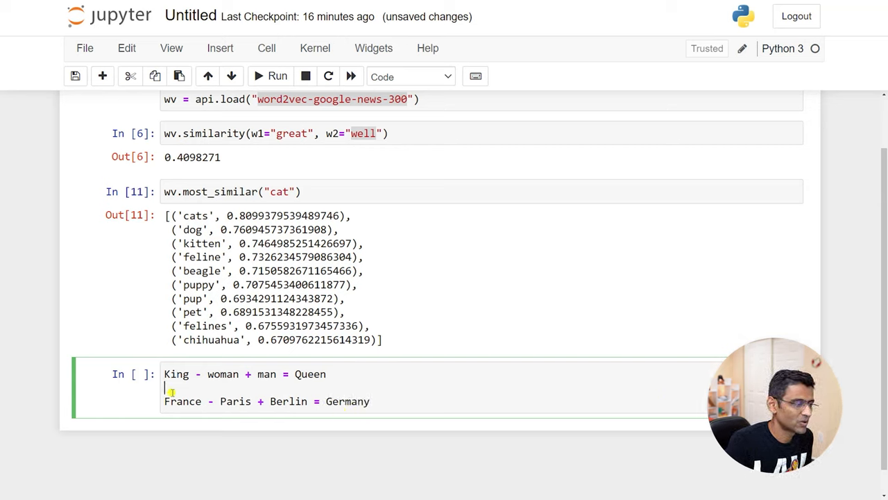
double_click(182, 401)
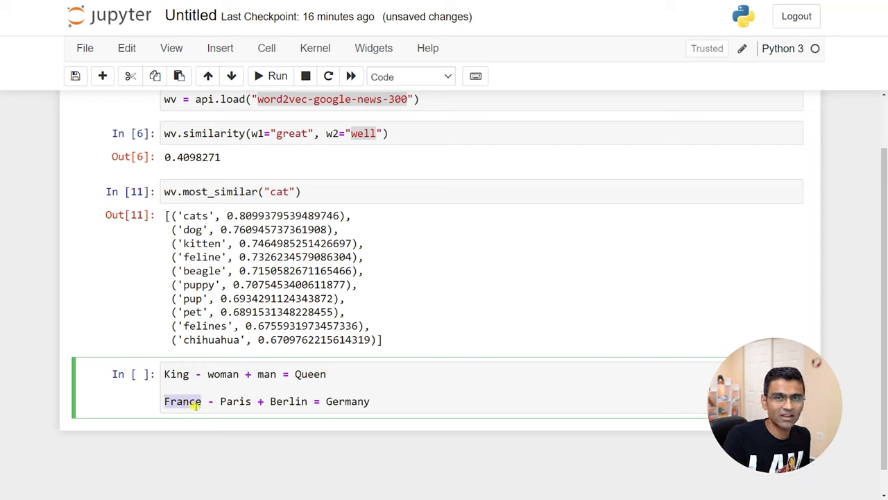
double_click(235, 401)
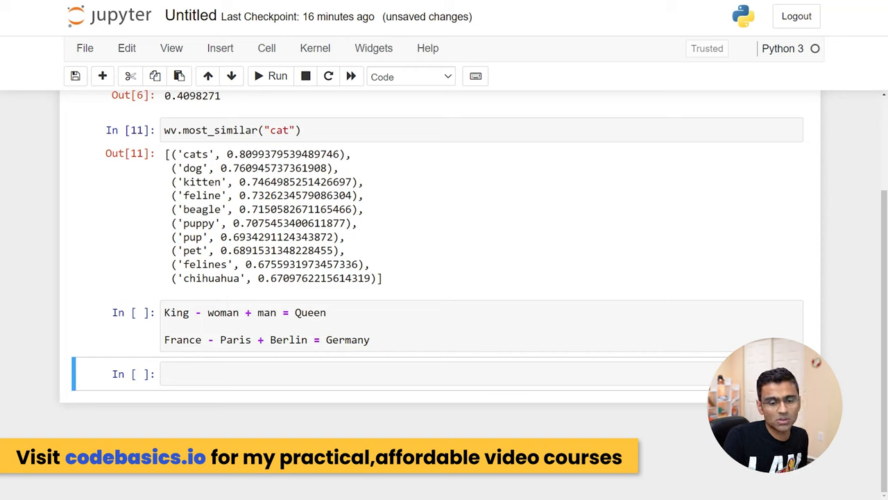
mouse_move(446, 401)
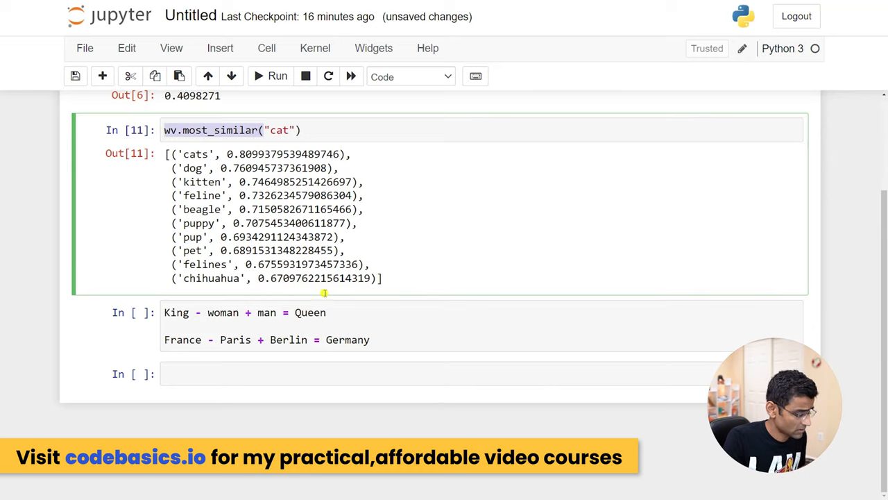
- Write wv.most_similar with positive=["france","berlin"] and negative=["paris"]
text(wv.most_similar())
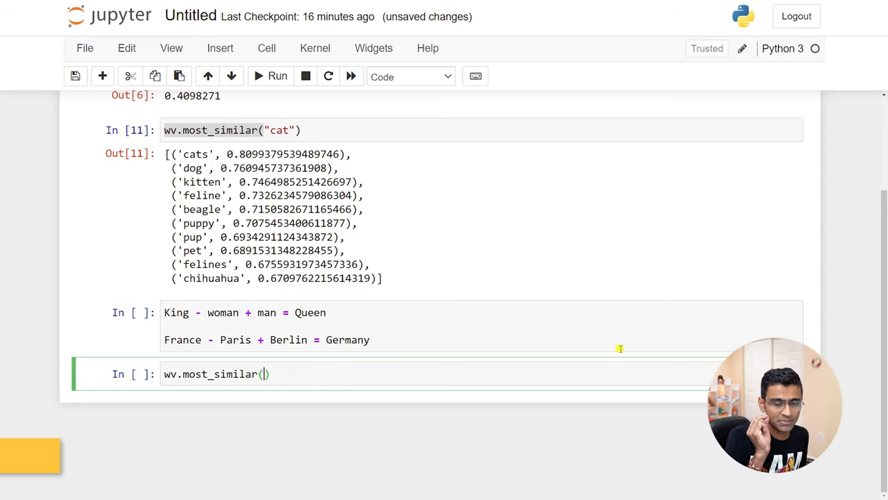
text(positive=[],)
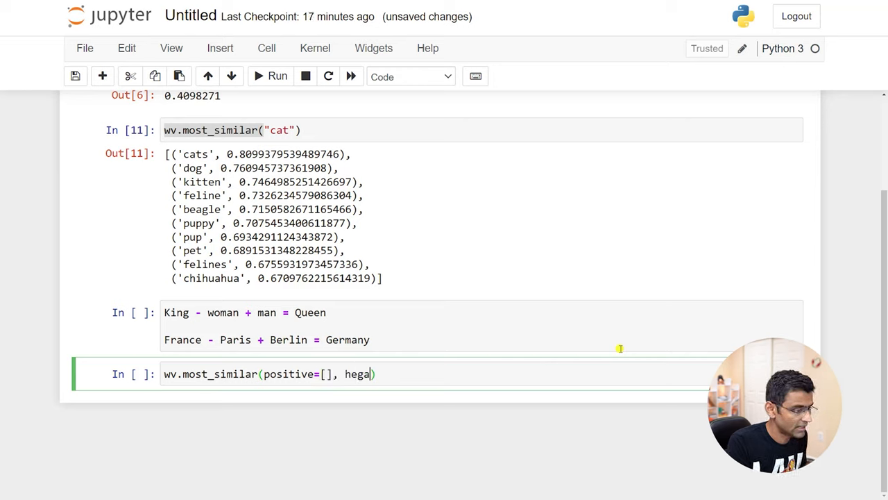
text(negati)
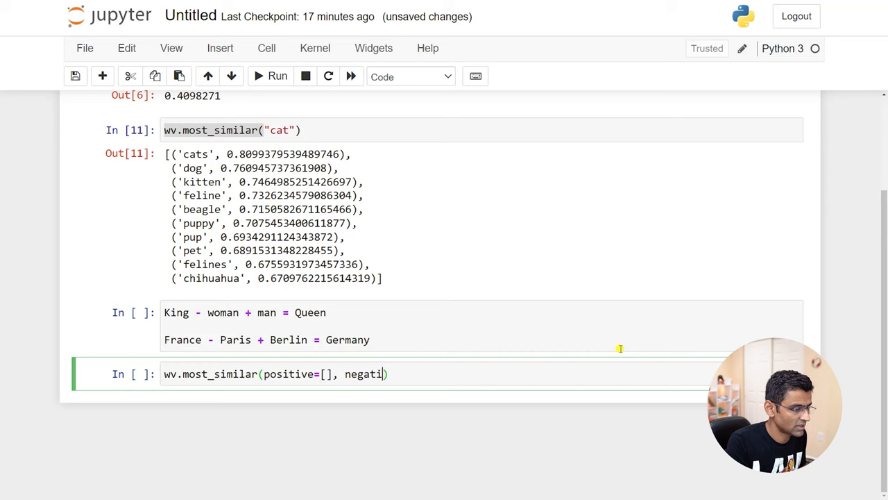
text(ve=[])
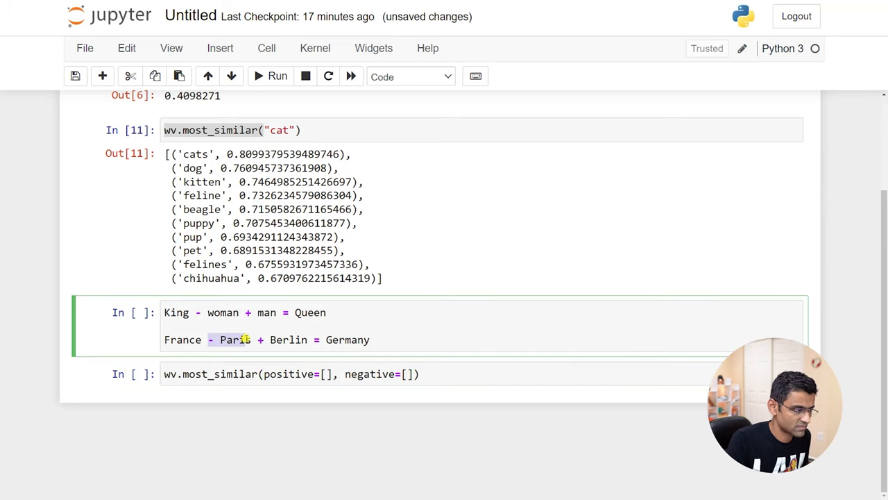
double_click(288, 340)
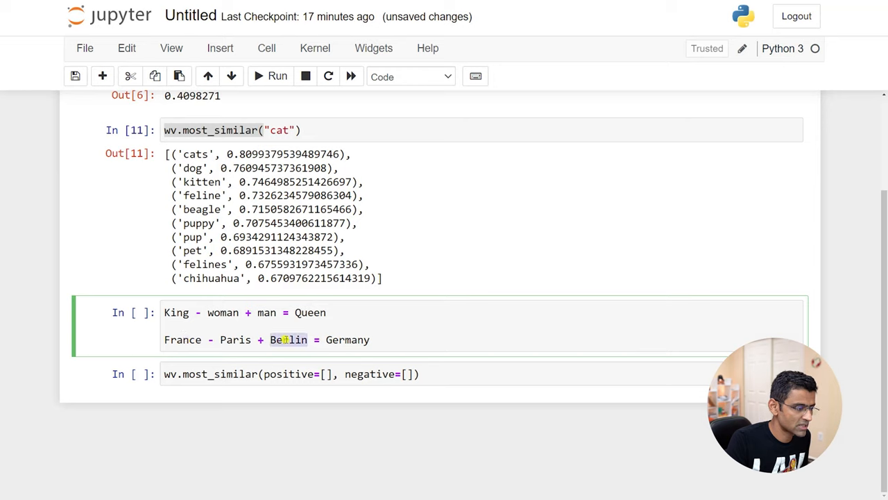
text(france", "")
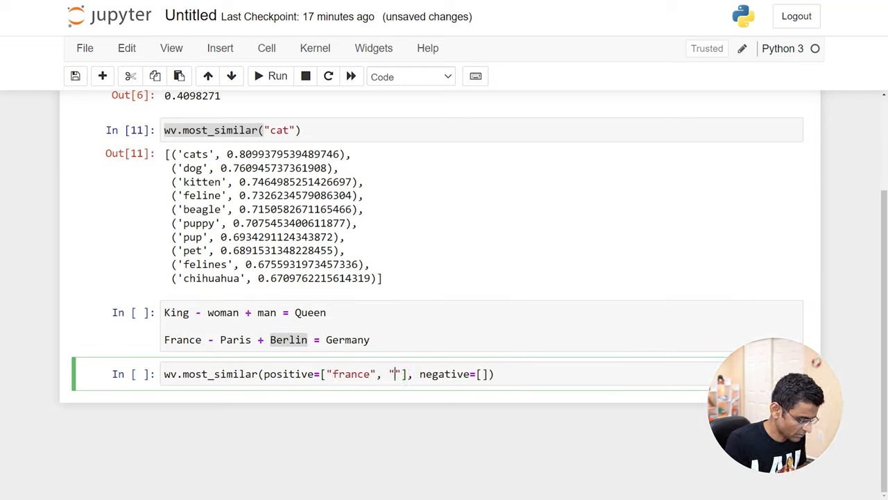
text(berlin)
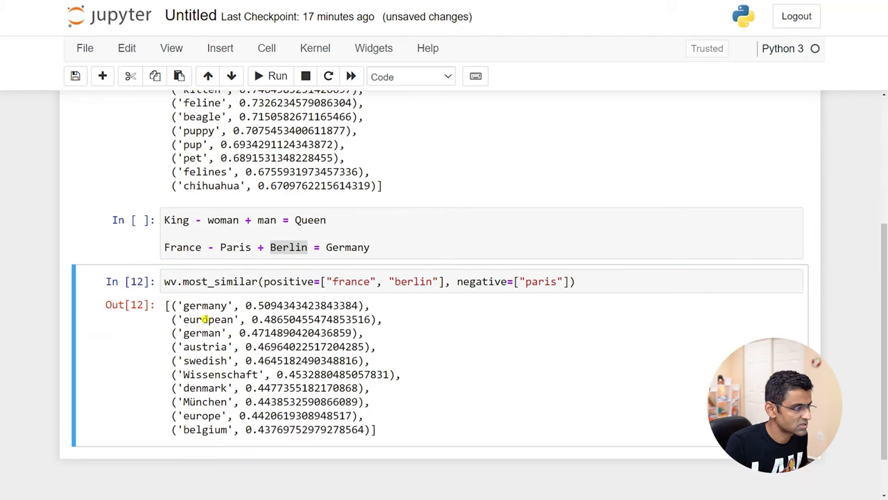
- Highlight germany as the top result and start the king + man - woman query
double_click(204, 305)
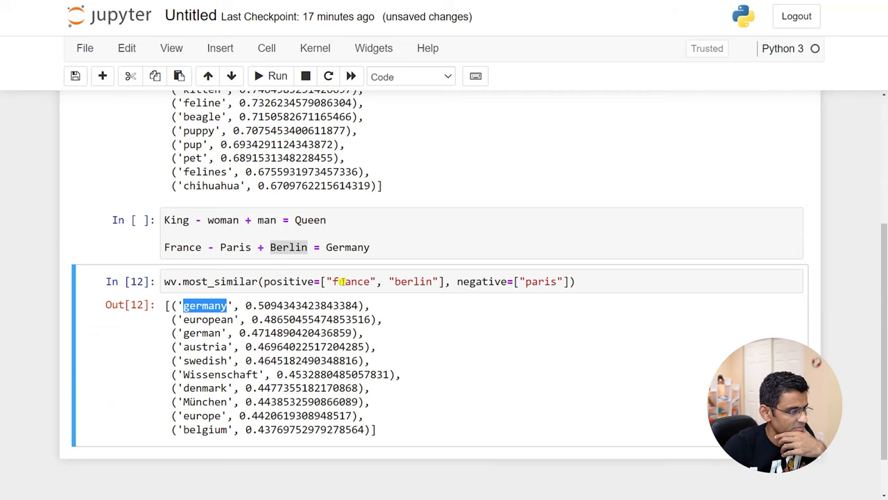
text(king)
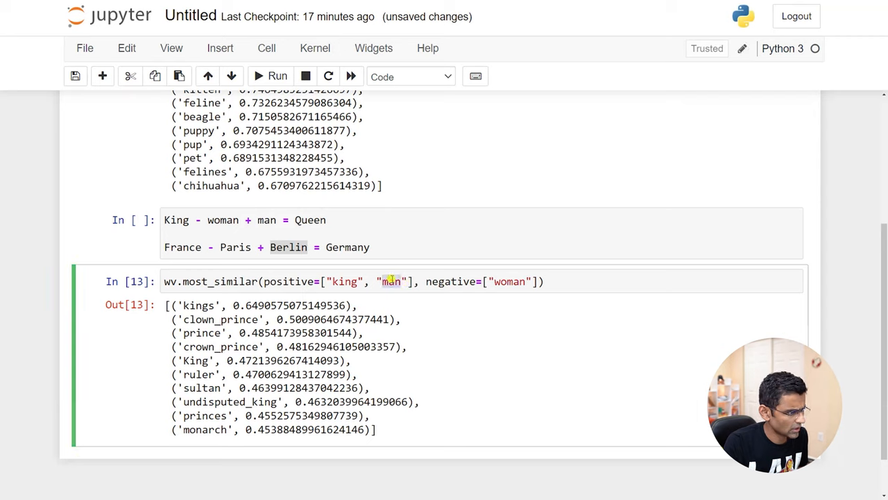
- Correct the analogy to king - man + woman and run the most_similar query returning queen
text(woman)
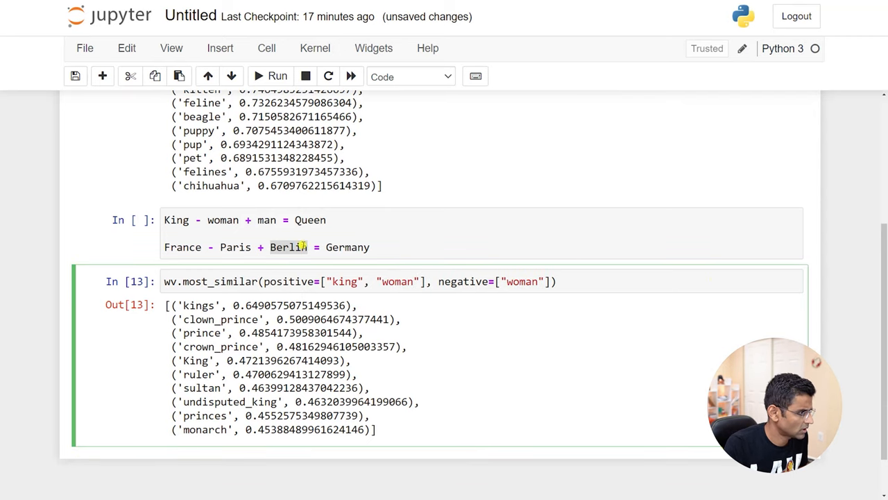
click(177, 220)
text(wo)
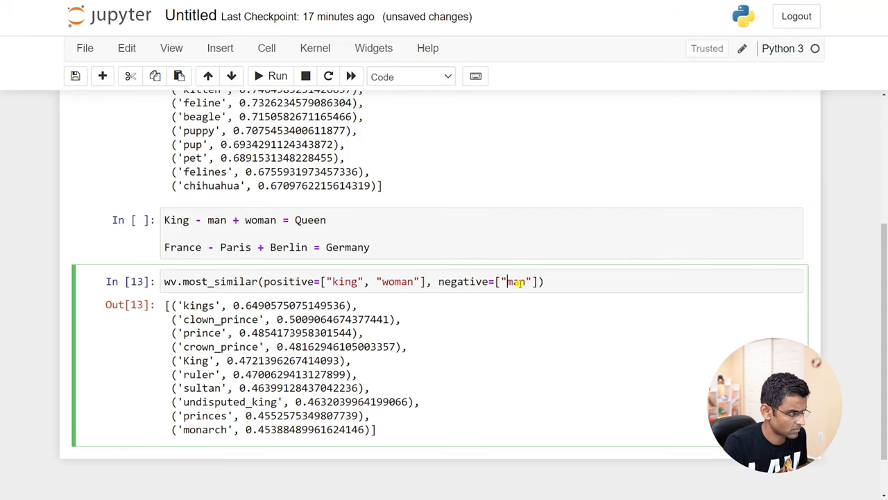
click(277, 76)
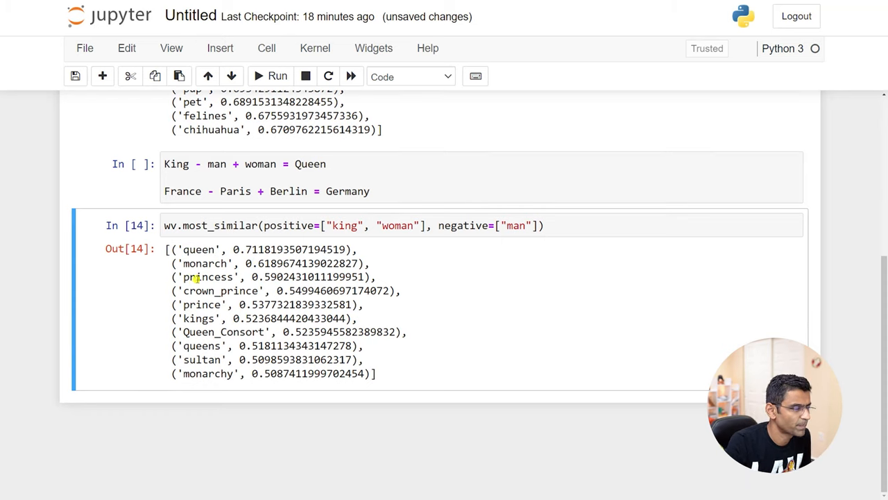
- Highlight princess and crown_prince among the returned results
double_click(208, 276)
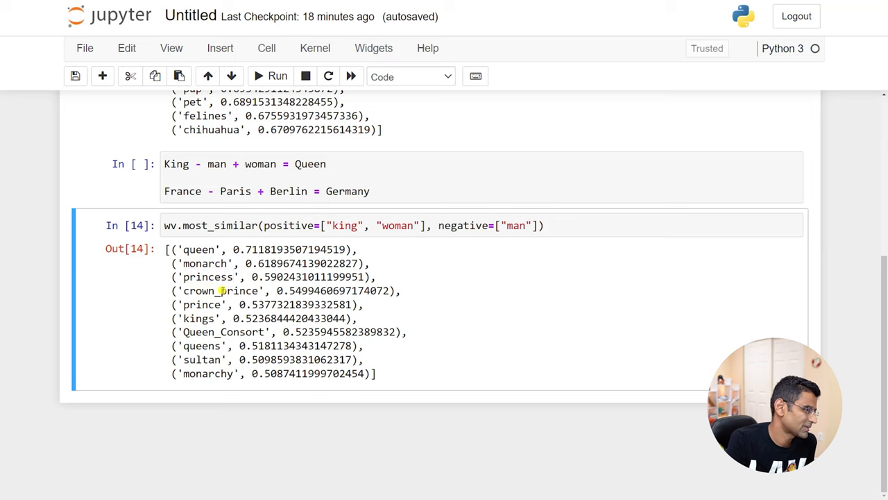
double_click(201, 304)
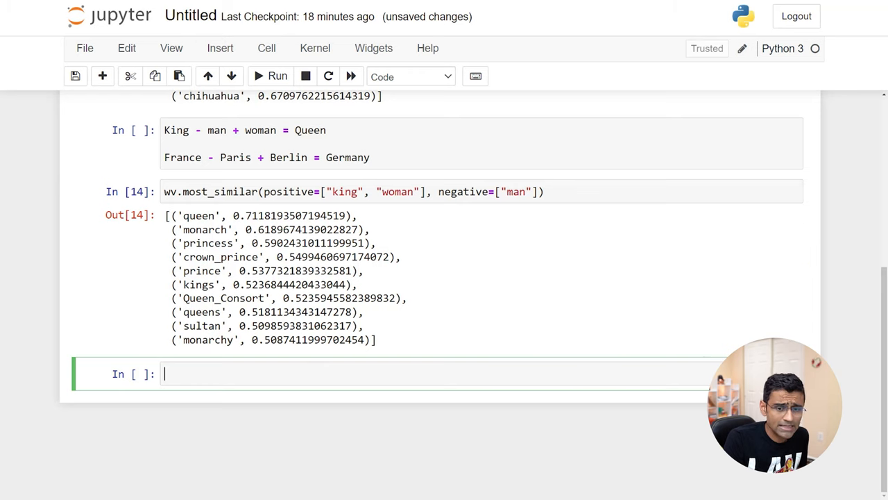
- Write wv.doesnt_match on ["facebook", "cat", "google", "microsoft"] and run it
text(wv.doesn)
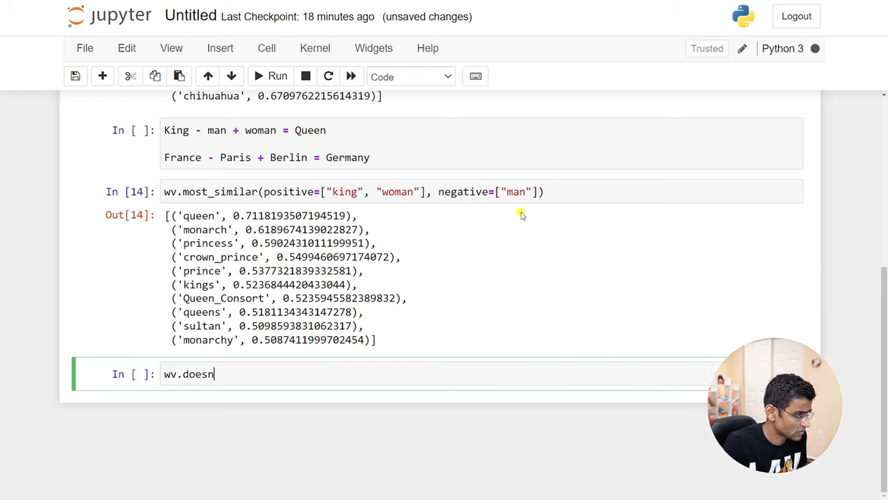
text(t_match)
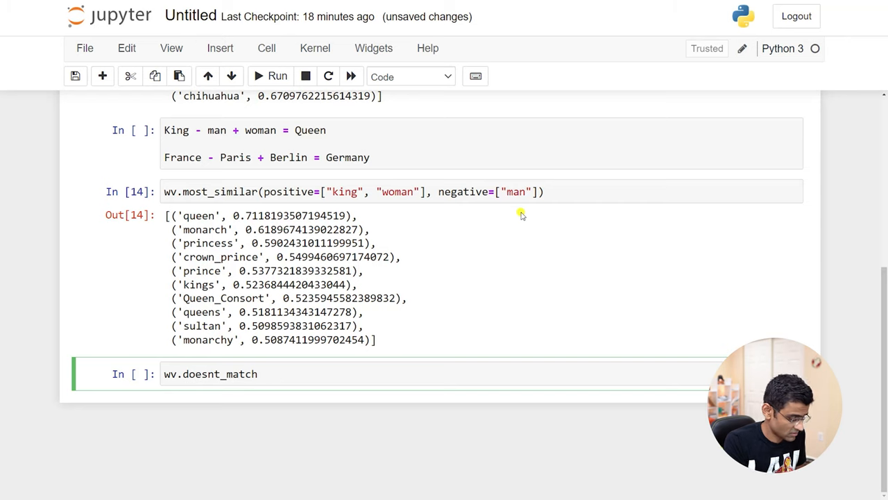
text(([]))
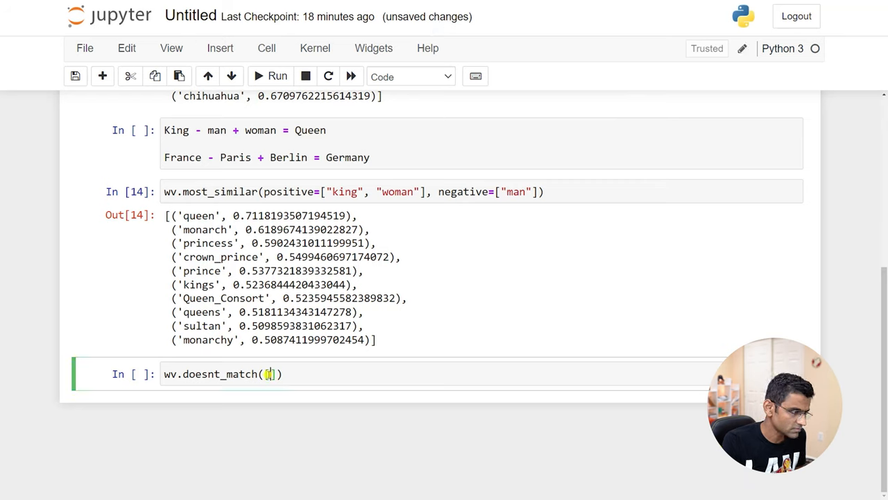
text(["facebook", "cat", "google", "microsoft"])
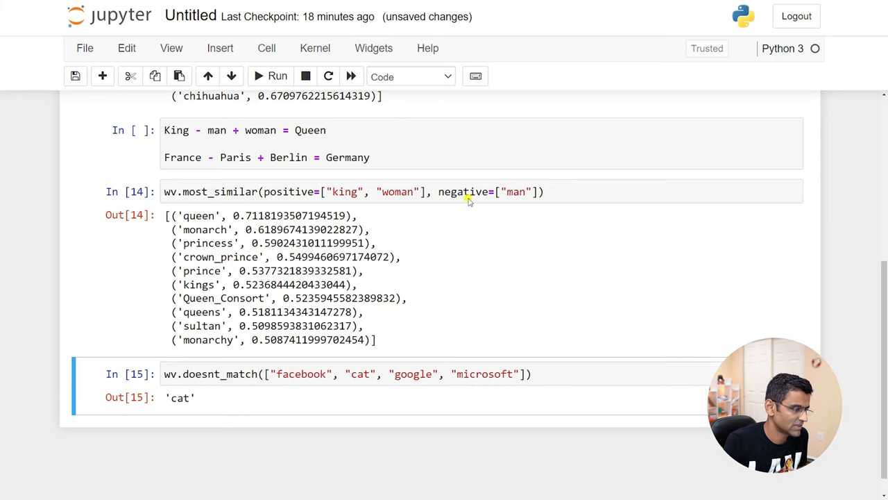
scroll(down, 3)
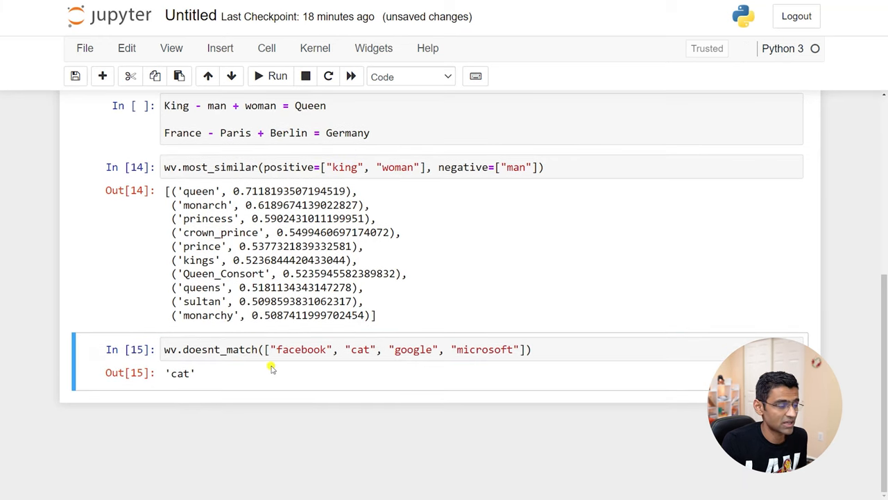
- Change the list to dog, cat, lion, microsoft, rerun, and add glv = api.load("glove-twitter-25")
double_click(413, 349)
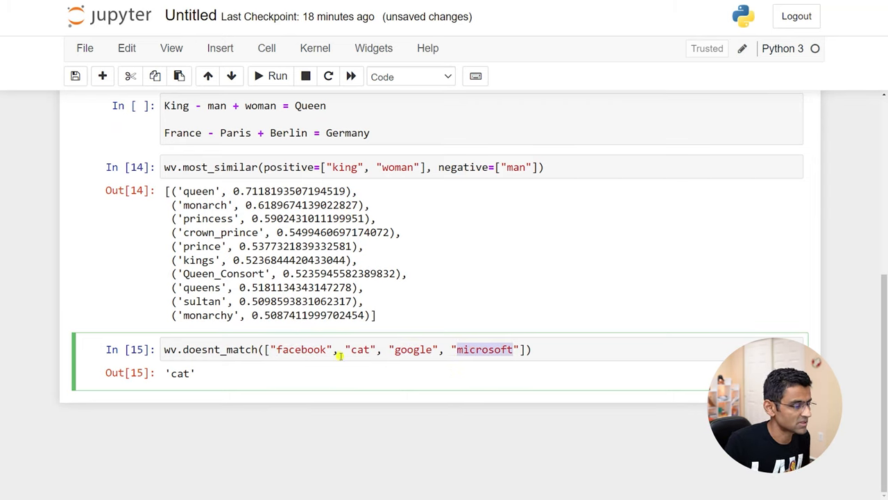
text(dog)
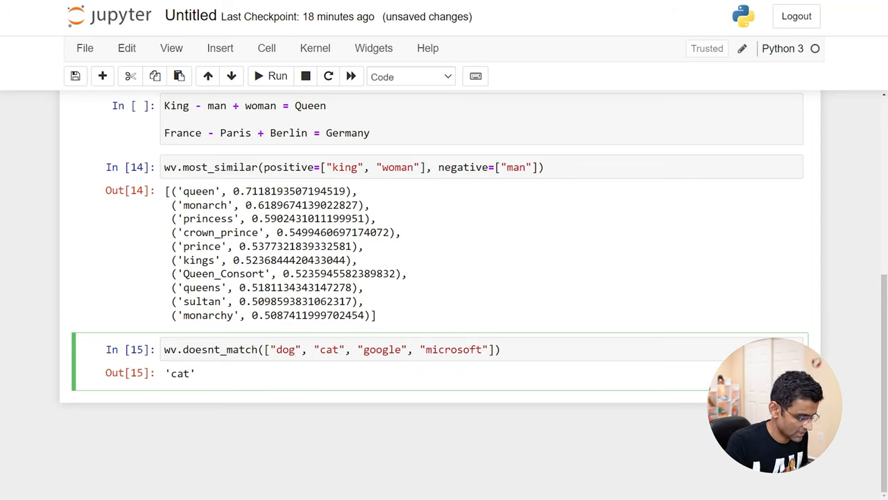
text(lion)
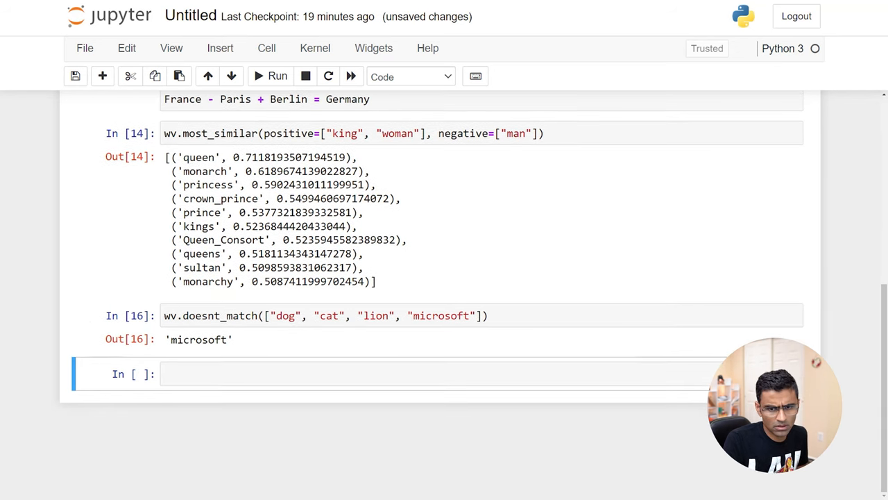
text(glv = api.load("glove-twitter-25"))
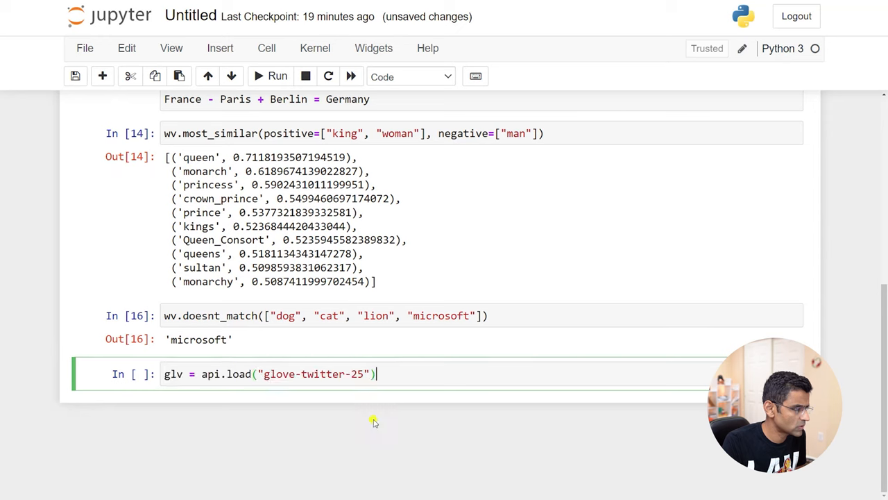
mouse_move(378, 422)
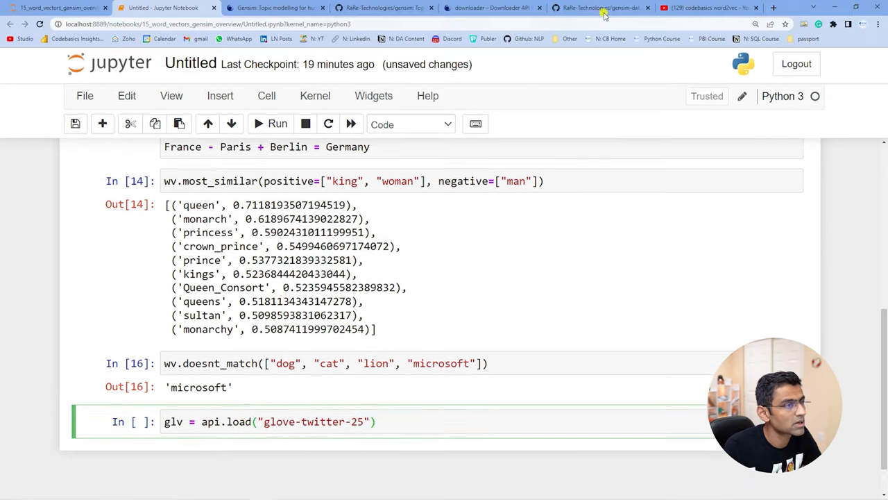
- Look up glove-twitter-25 on the gensim-data GitHub list, view the Stanford GloVe page, and return
click(600, 8)
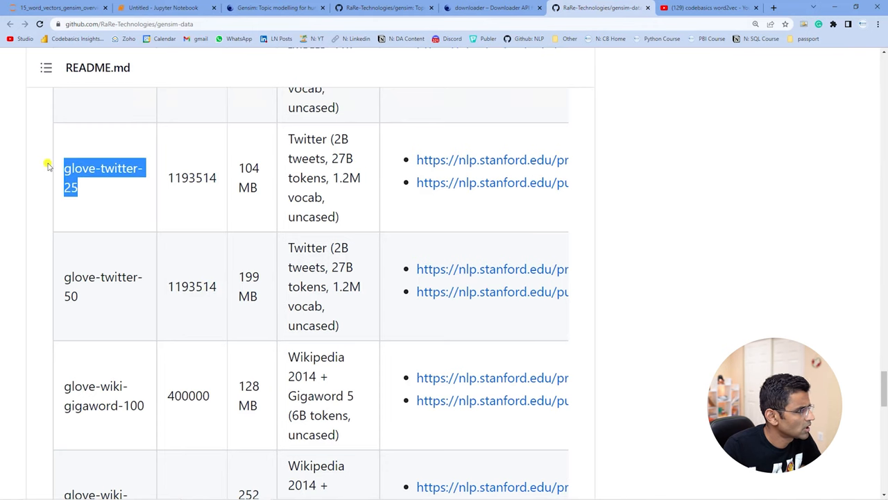
scroll(down, 3)
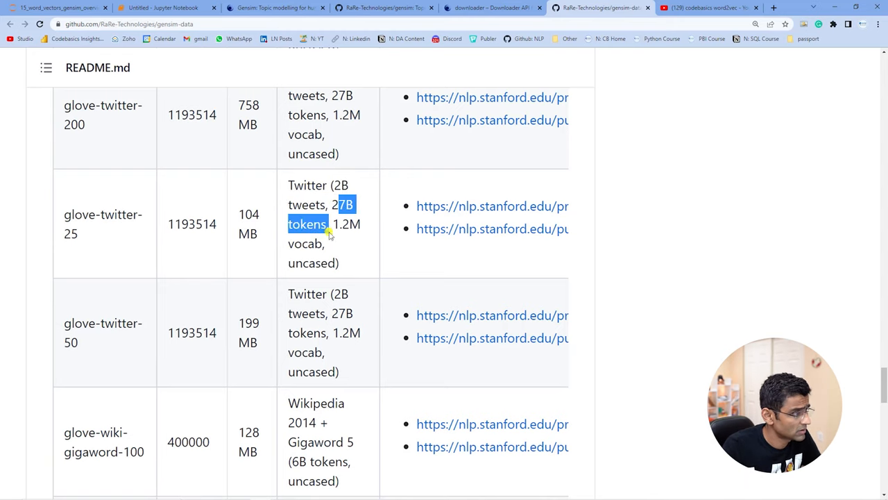
mouse_move(542, 220)
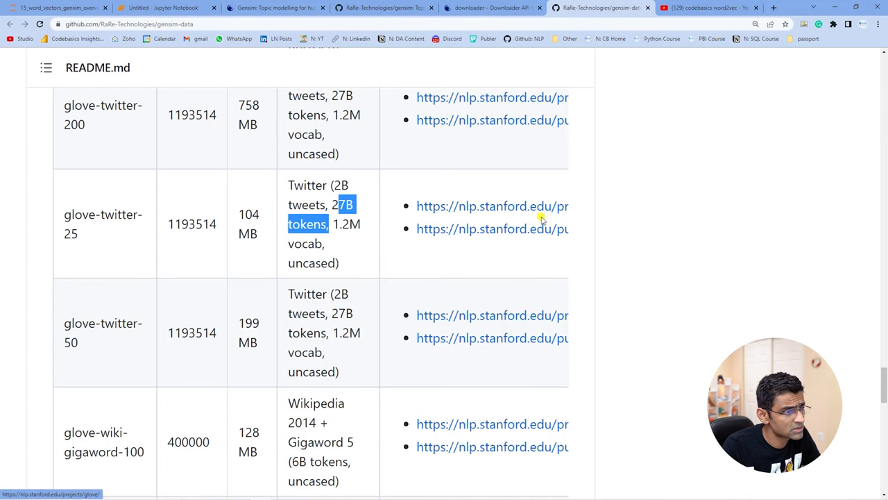
click(493, 206)
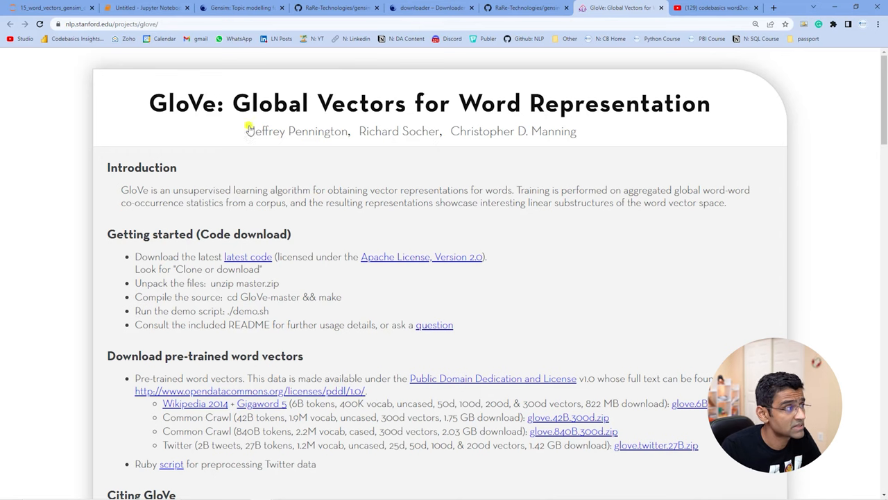
mouse_move(334, 234)
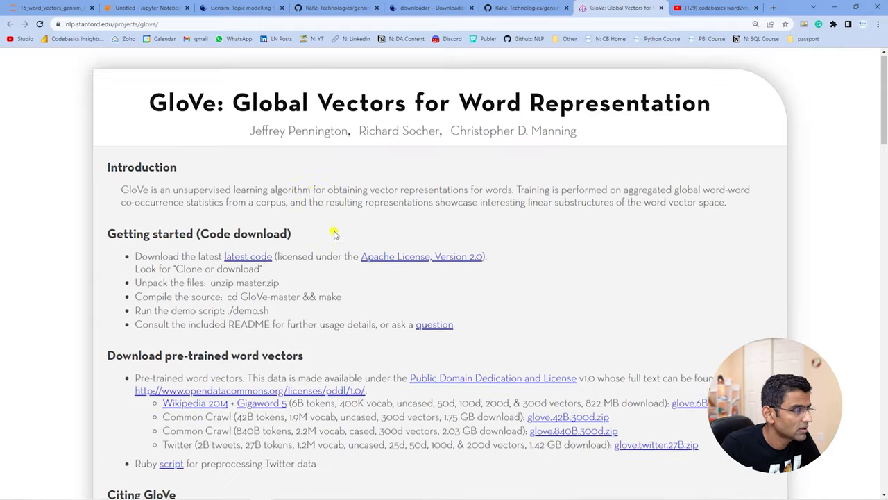
click(139, 8)
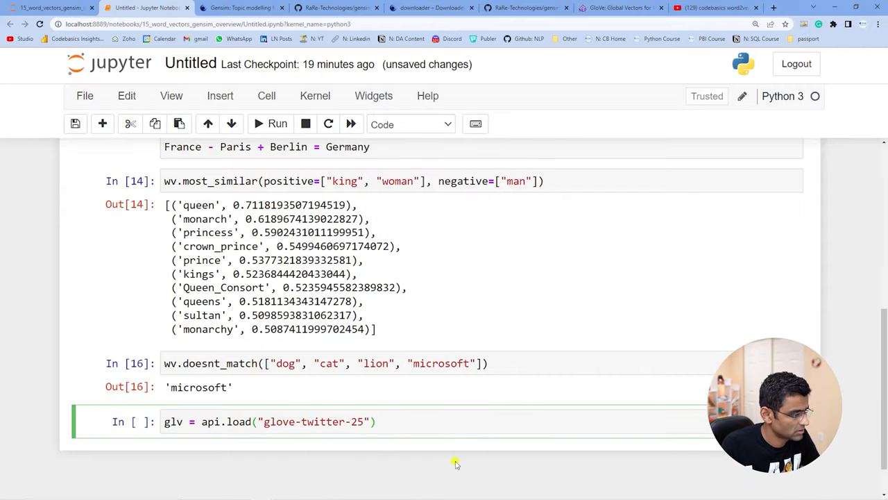
- Load glove-twitter-25 as glv and run wv.most_similar("good"), noting great as the top match
click(277, 124)
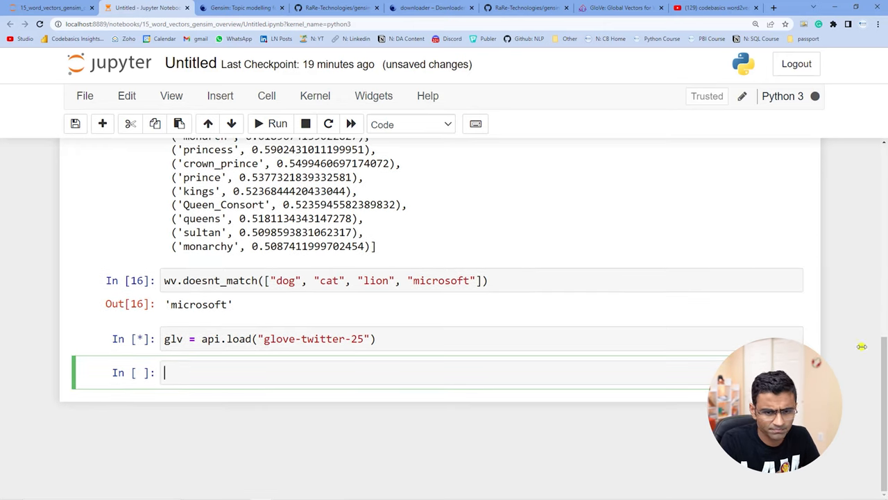
mouse_move(188, 372)
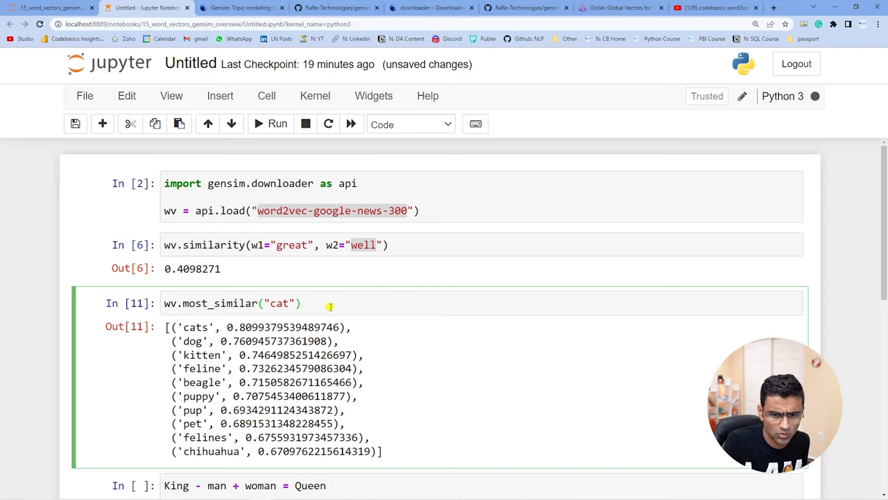
scroll(down, 3)
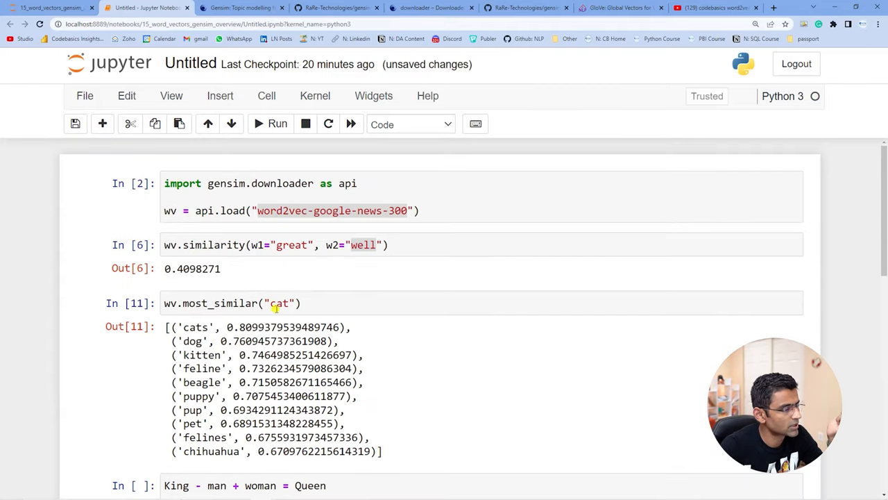
text(good)
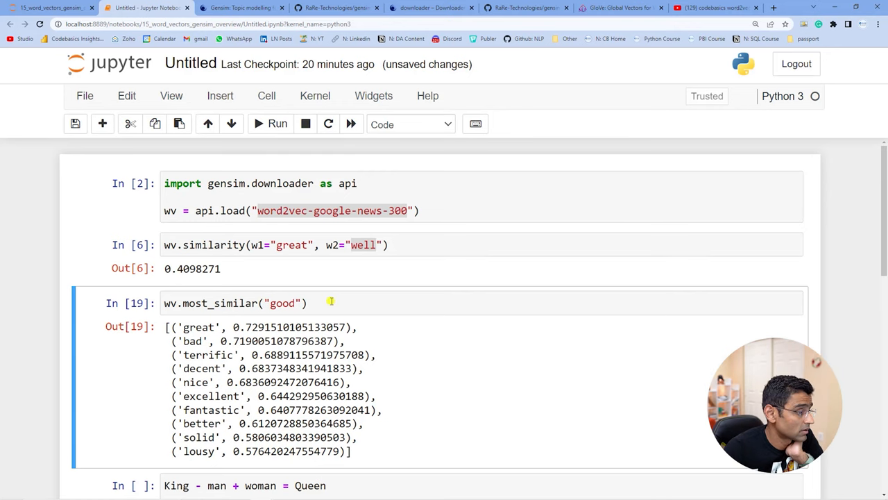
double_click(199, 327)
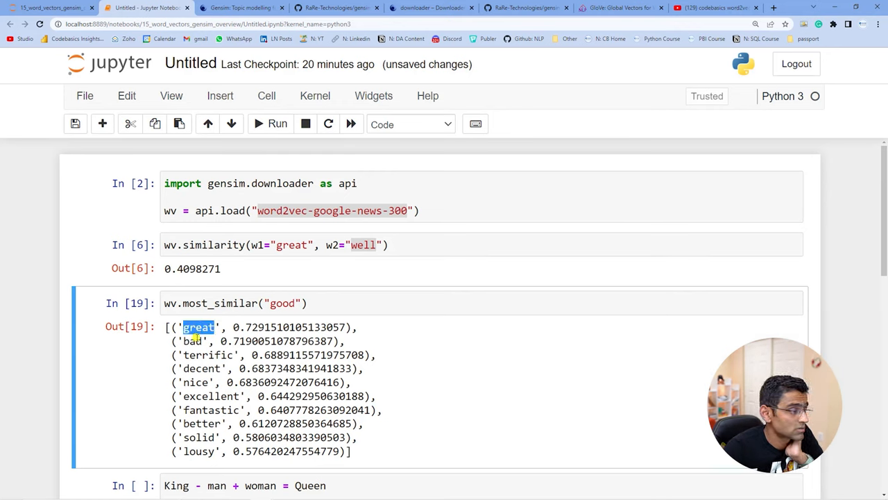
- Run glv.most_similar("good") for comparison, then start changing its word to tesla
scroll(down, 3)
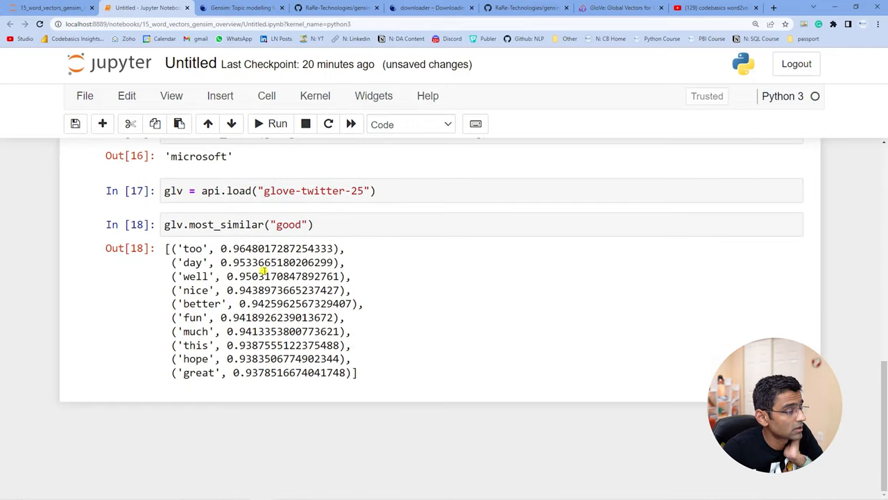
double_click(193, 249)
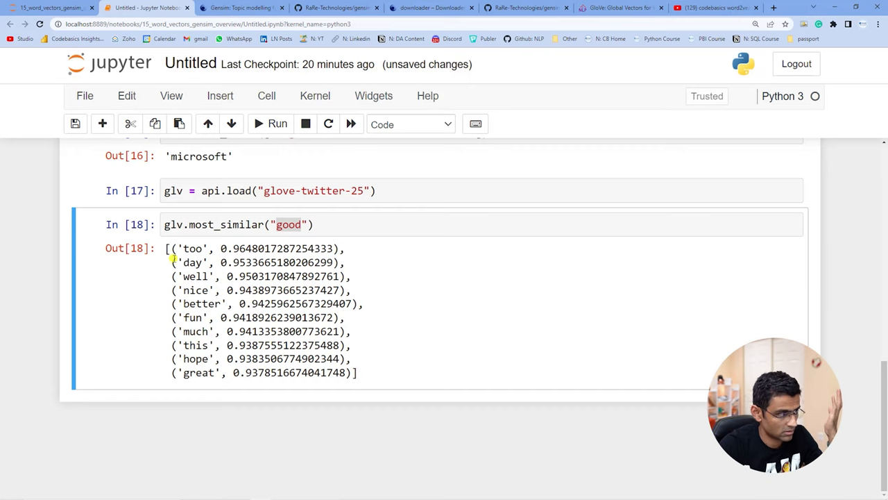
click(298, 295)
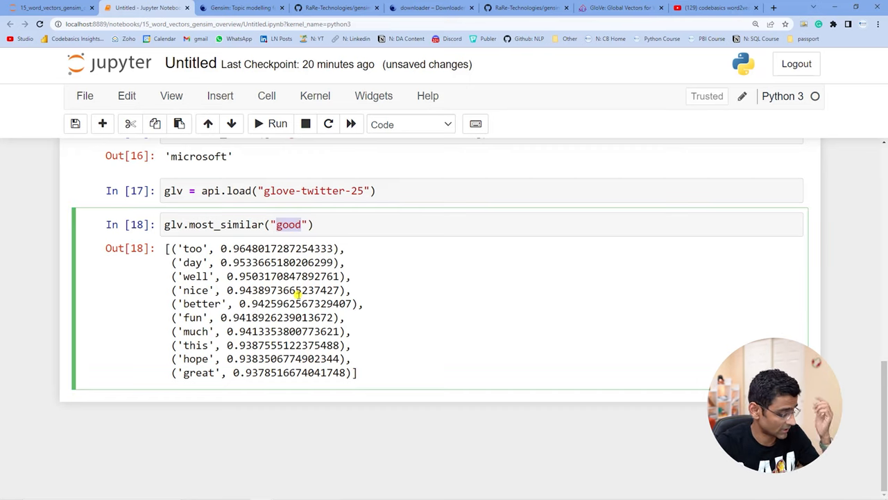
text(tesla)
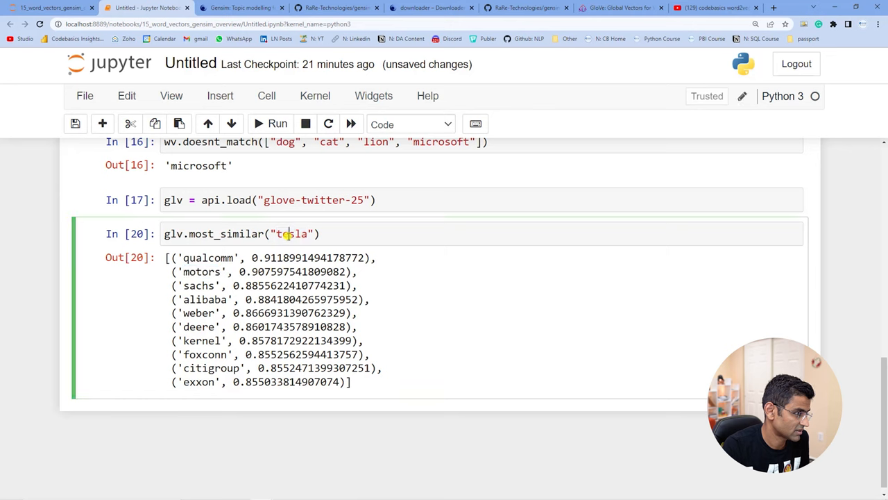
- Query GloVe for words like musk, then enter glv.doesnt_match on breakfast, cereal, dinner, lunch
text(musk)
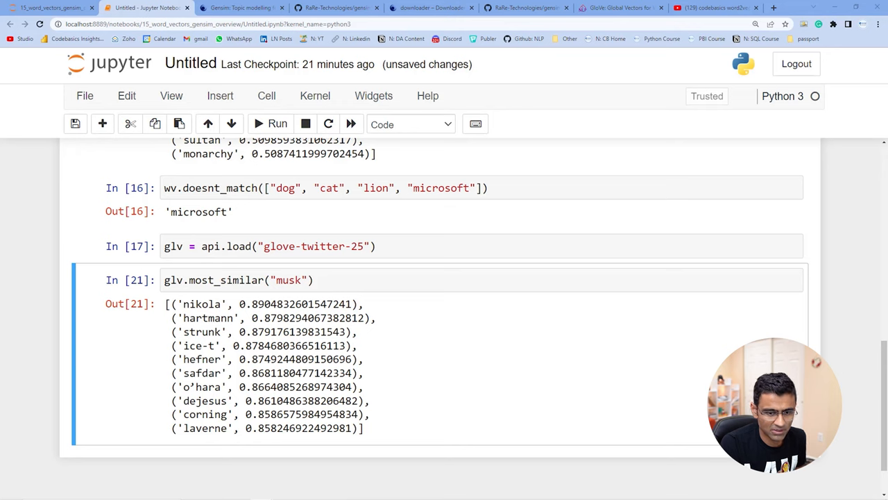
text(glv.doesnt_match("breakfast cereal dinner lunch".split()))
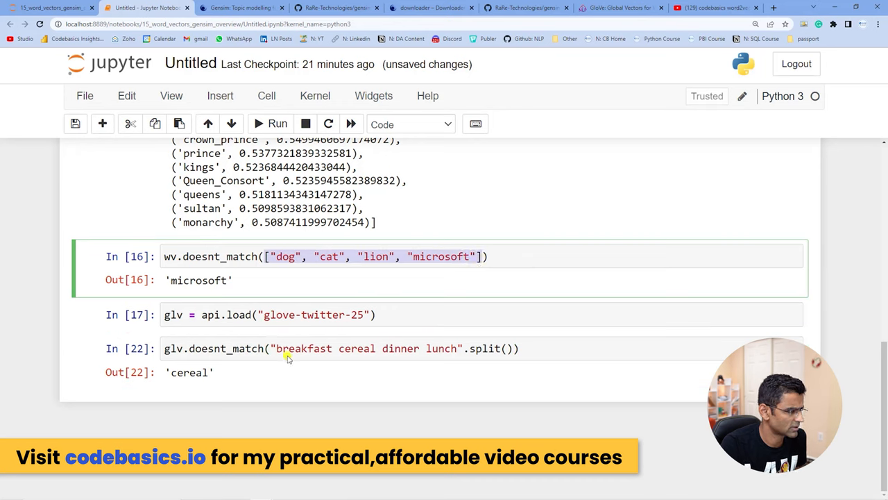
- Run doesnt_match flagging cereal, then on banana, grapes, orange, human flagging human
double_click(303, 348)
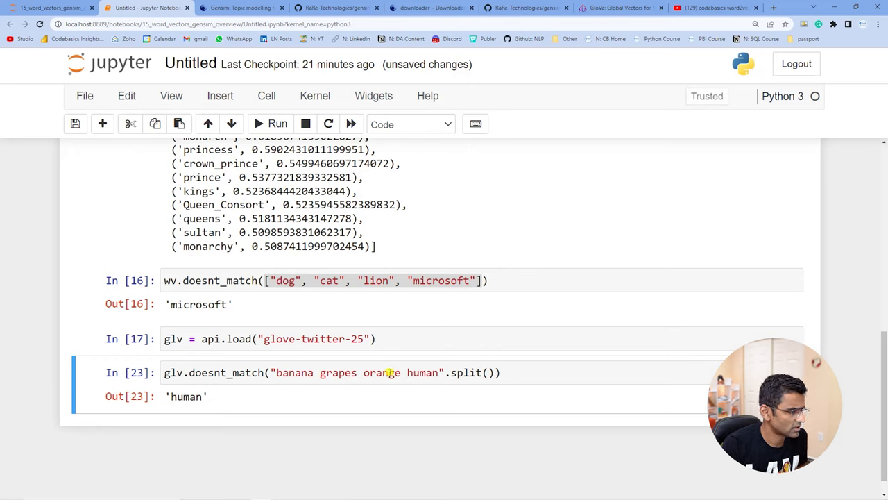
double_click(186, 396)
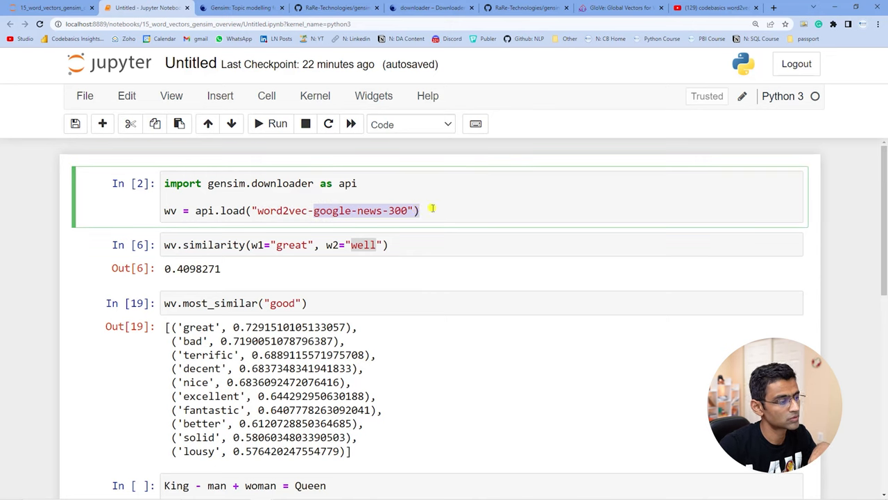
scroll(down, 3)
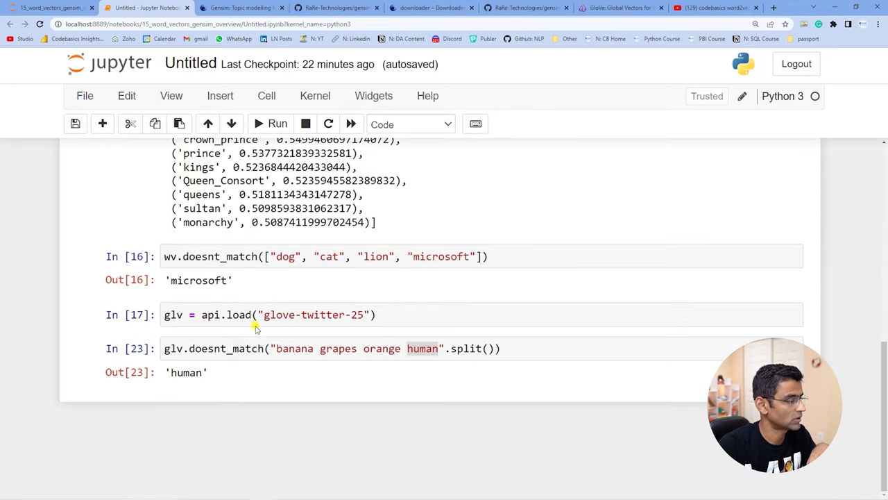